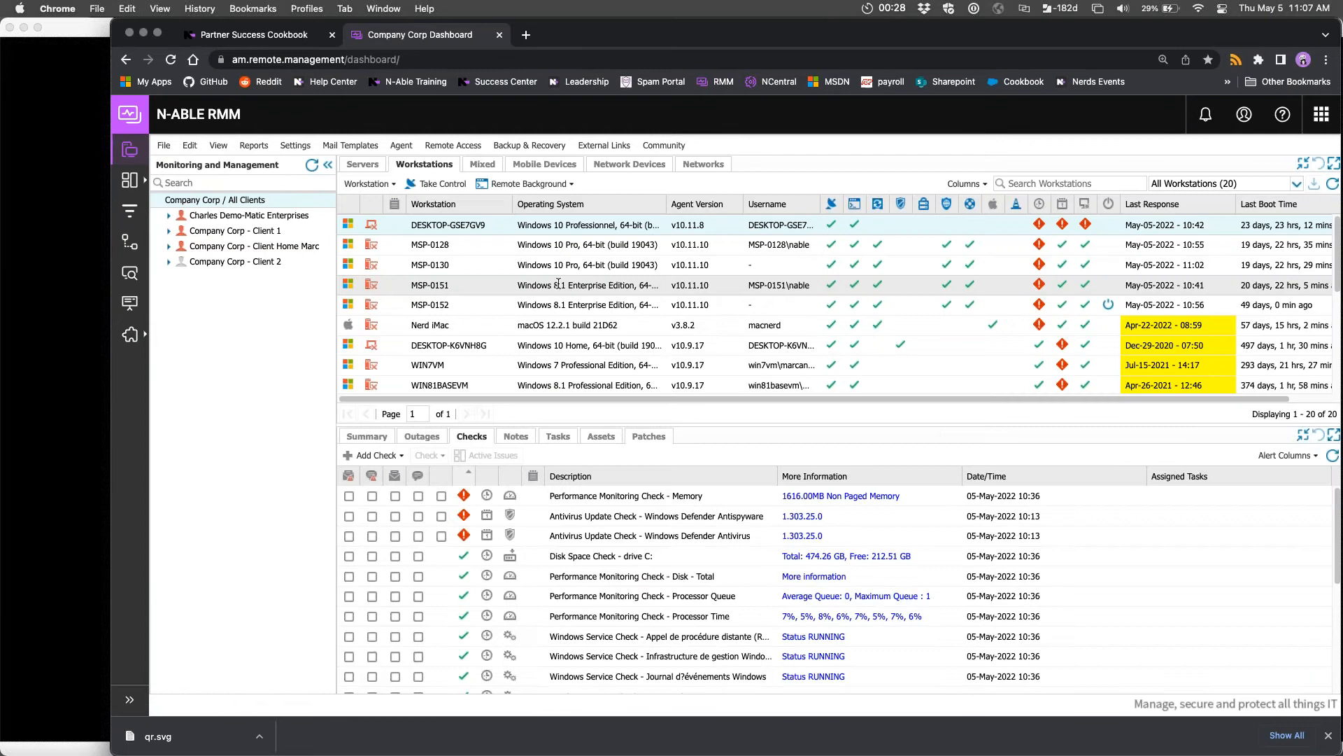
pyautogui.moveTo(448, 296)
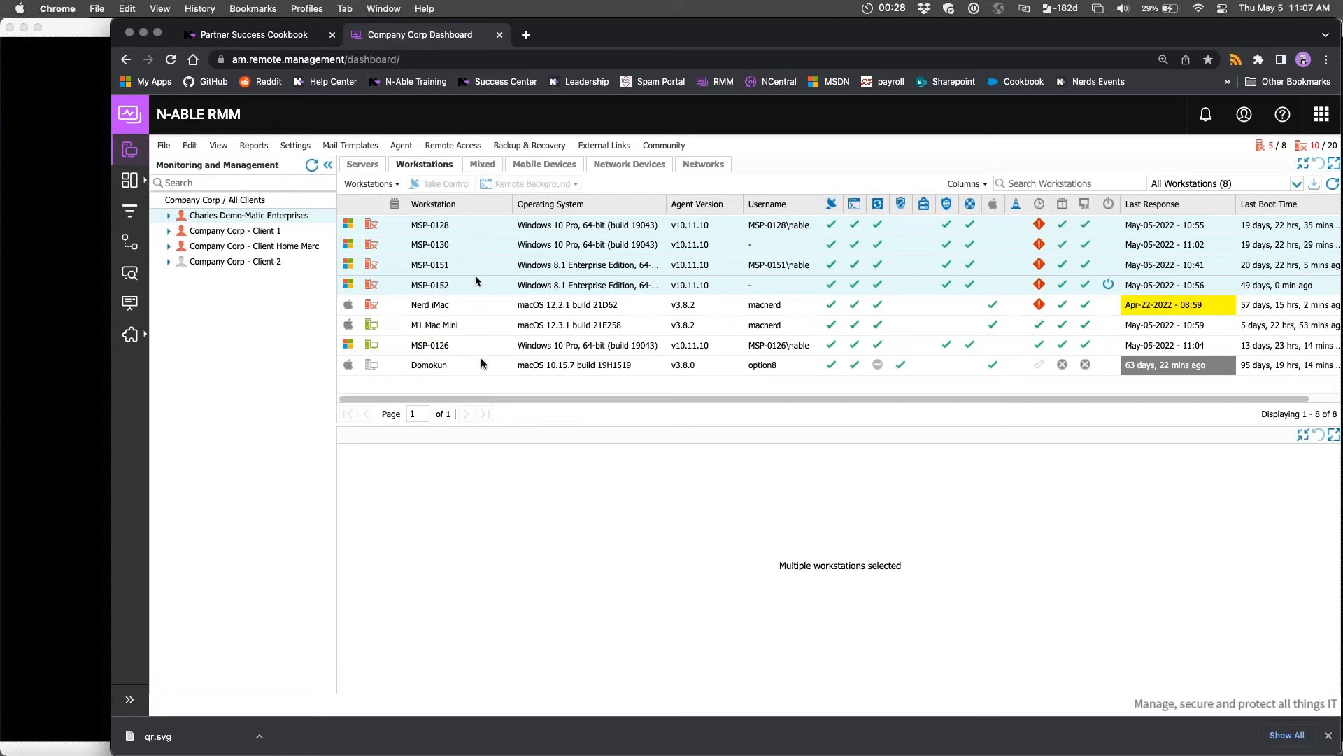
pyautogui.moveTo(446, 389)
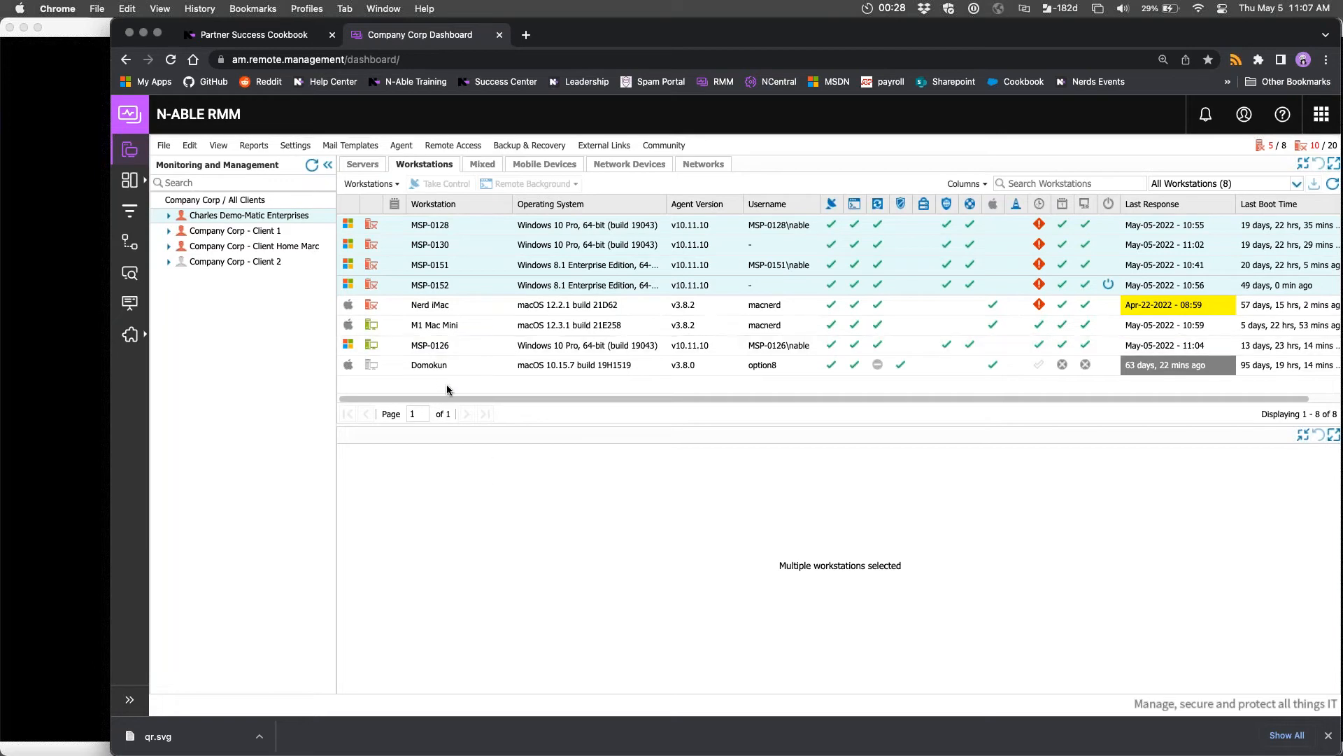
# Open MSP-0128's Checks tab, then switch to MSP-0130 to see its failing checks
pyautogui.click(429, 225)
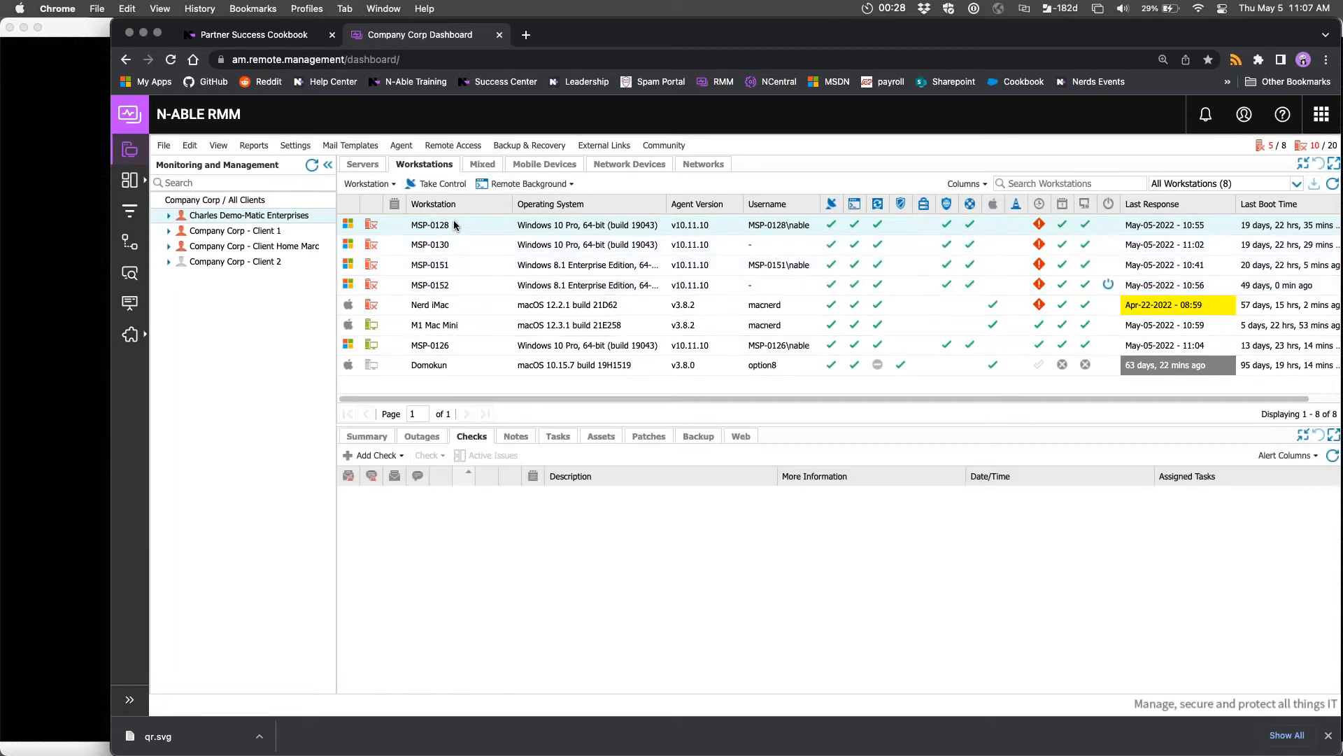
pyautogui.click(429, 224)
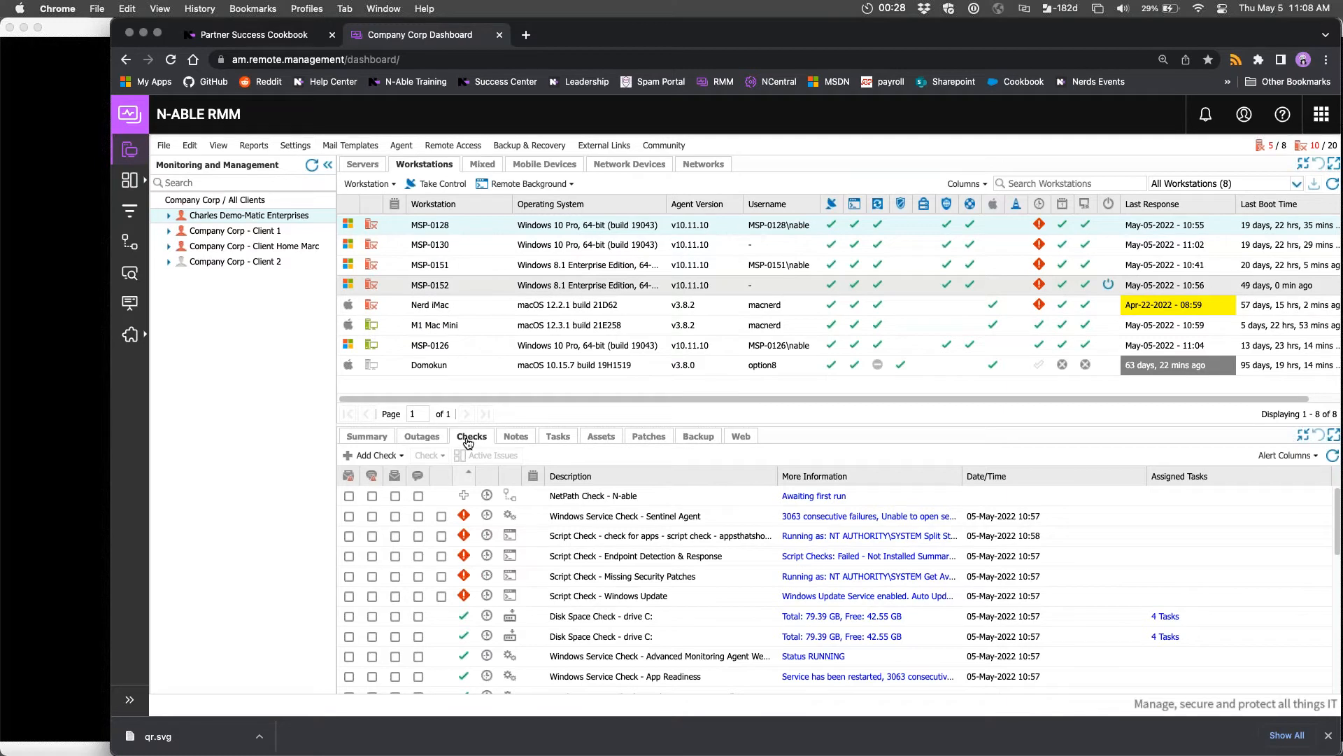
pyautogui.moveTo(454, 265)
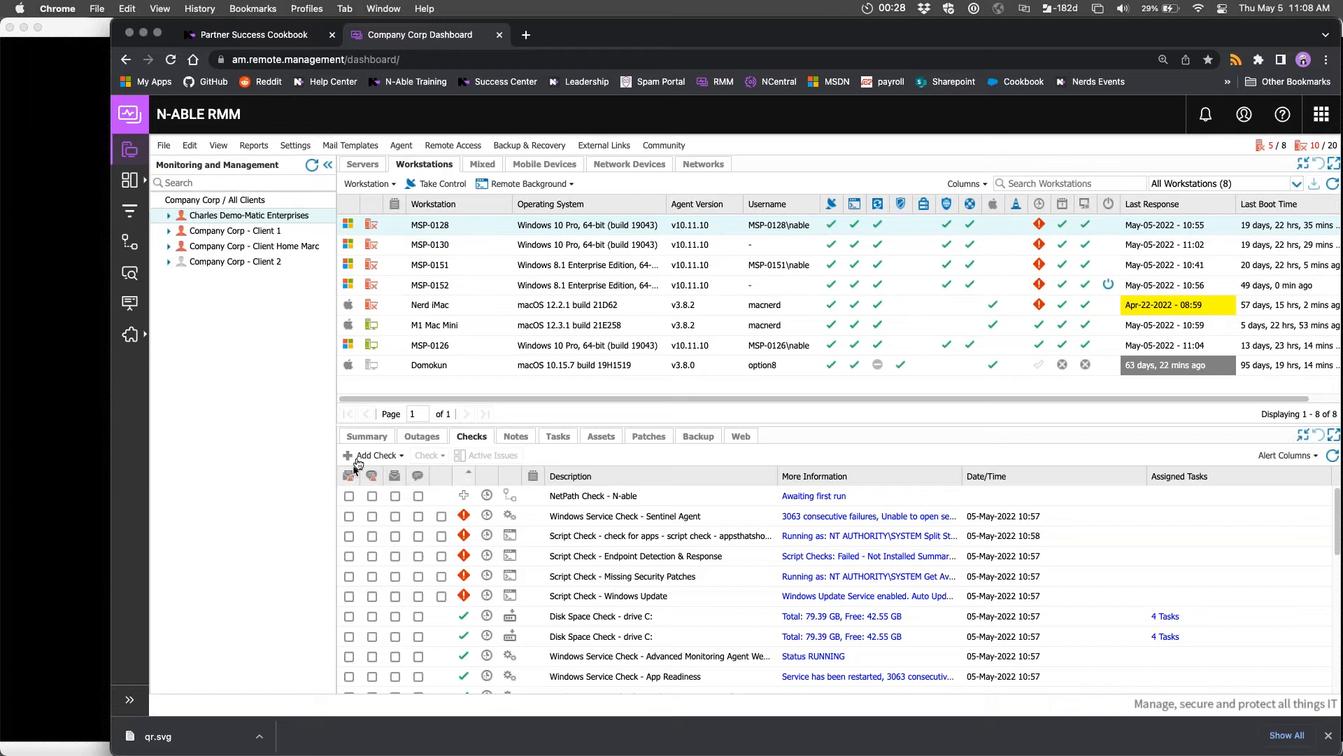
pyautogui.click(375, 454)
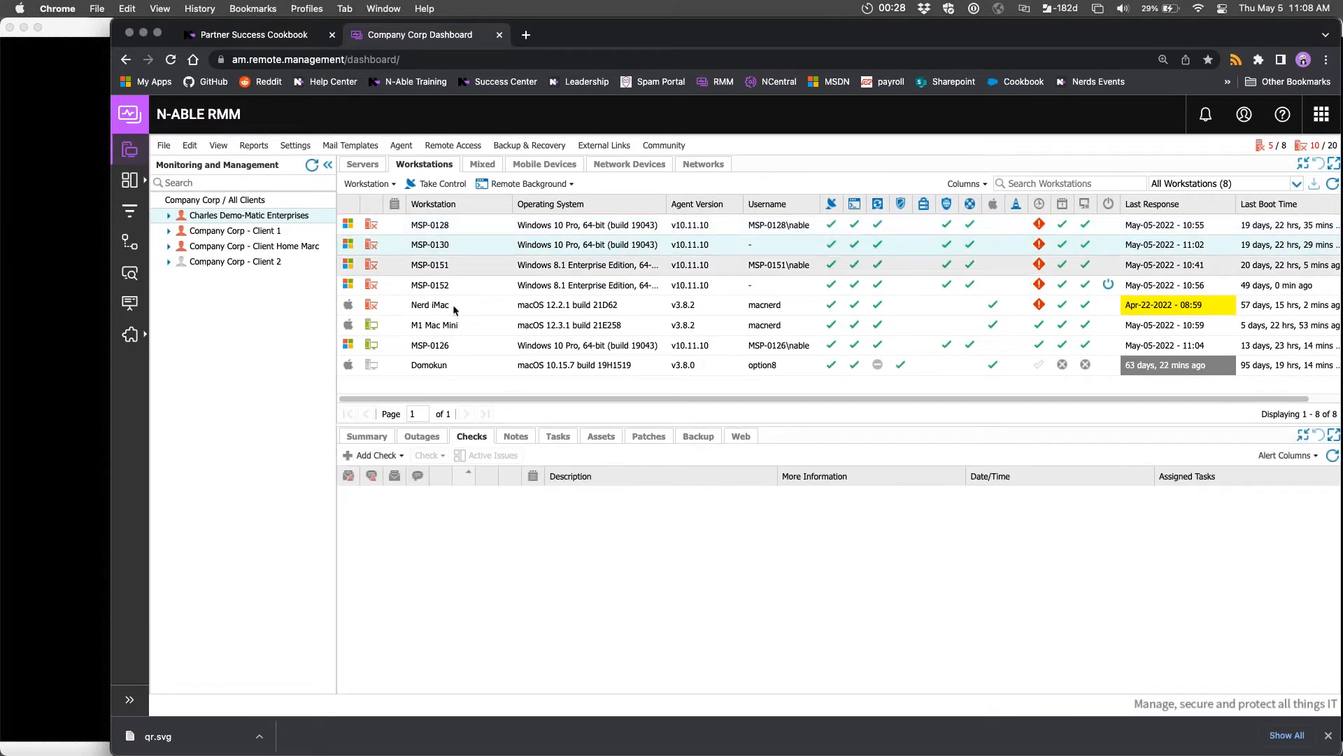
pyautogui.click(428, 304)
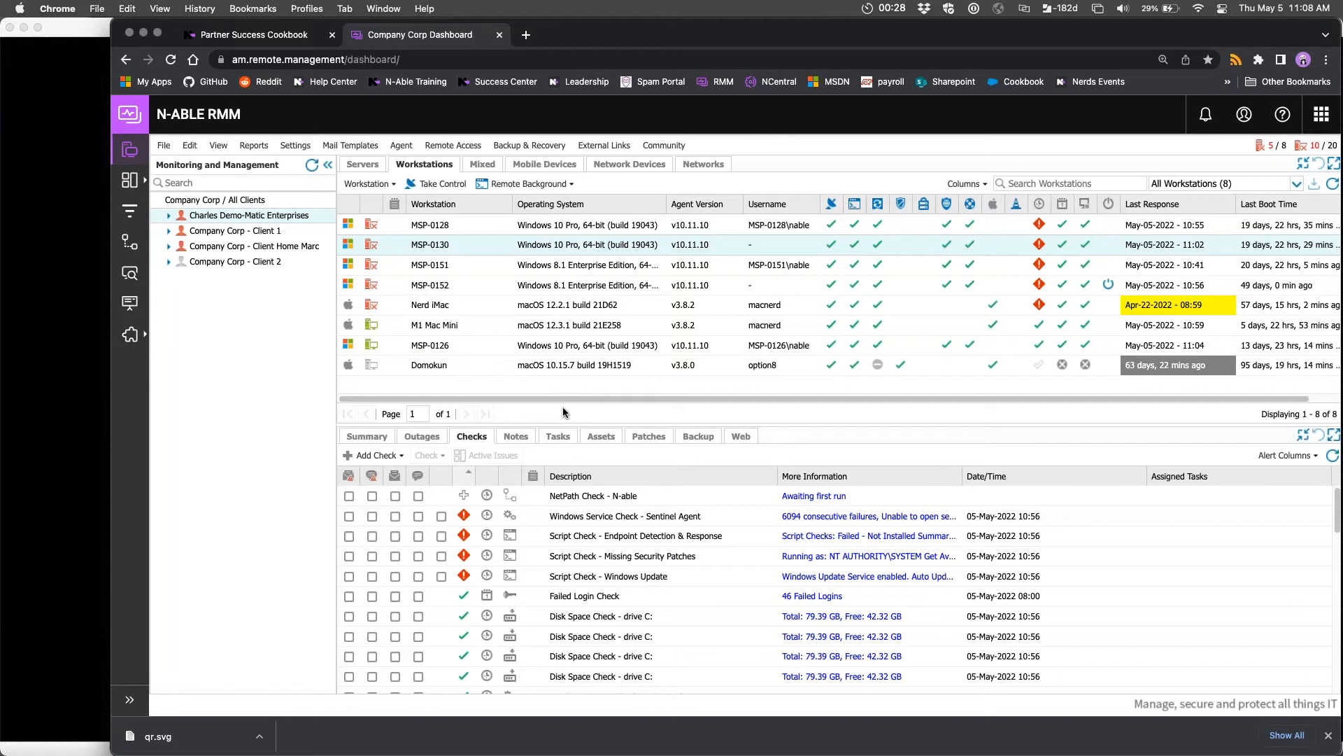
pyautogui.click(294, 145)
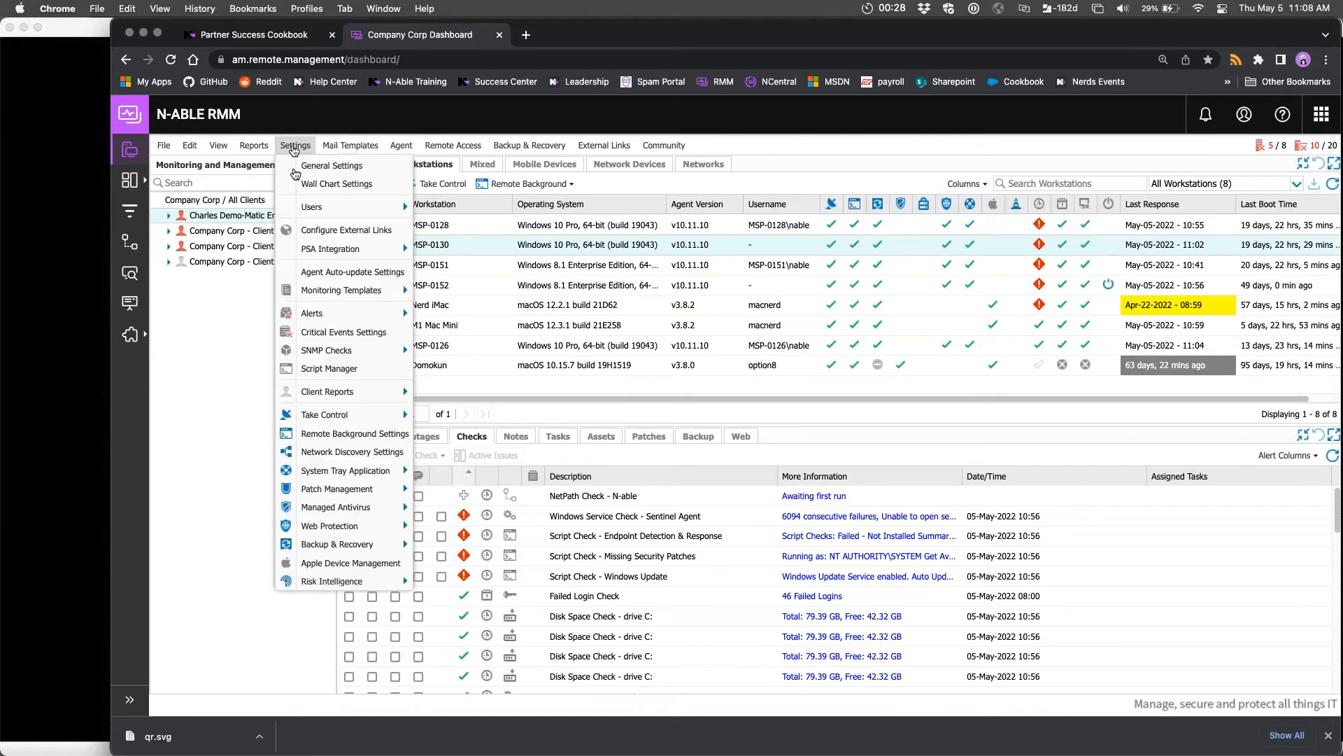
pyautogui.moveTo(332, 383)
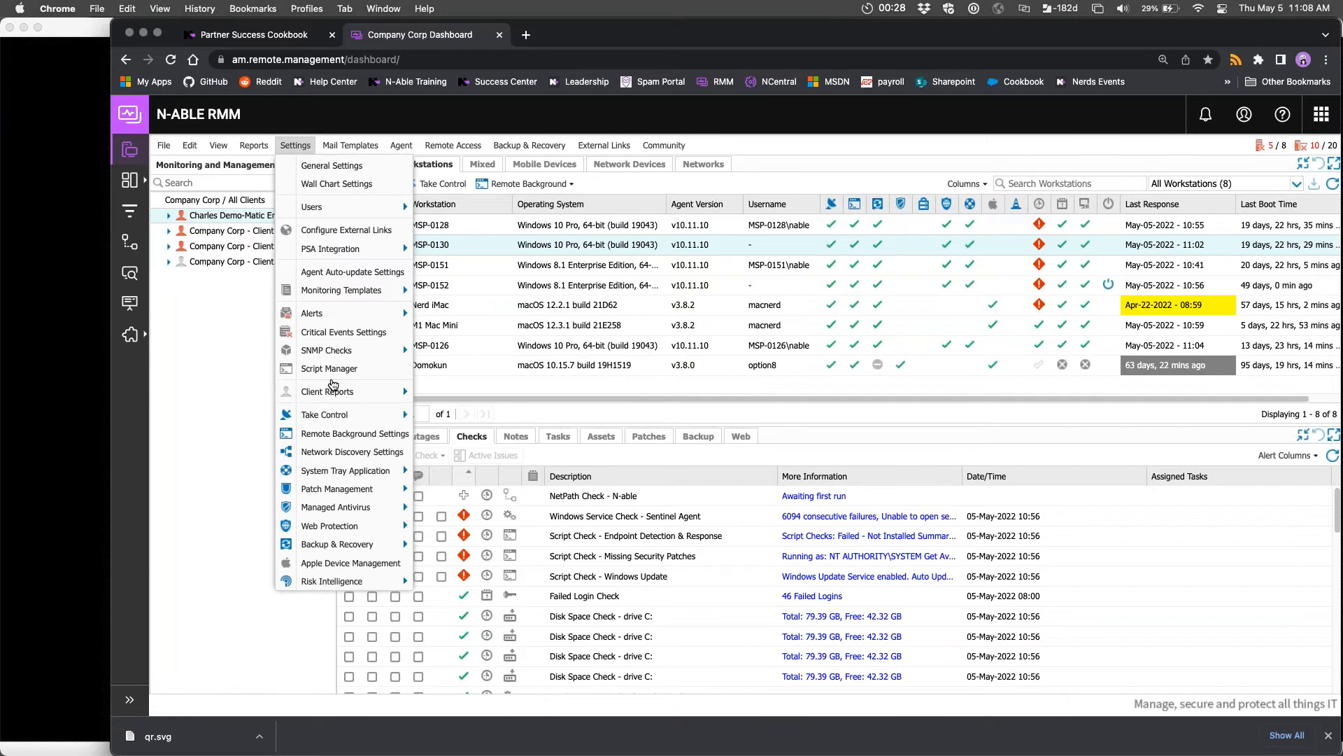
pyautogui.moveTo(341, 290)
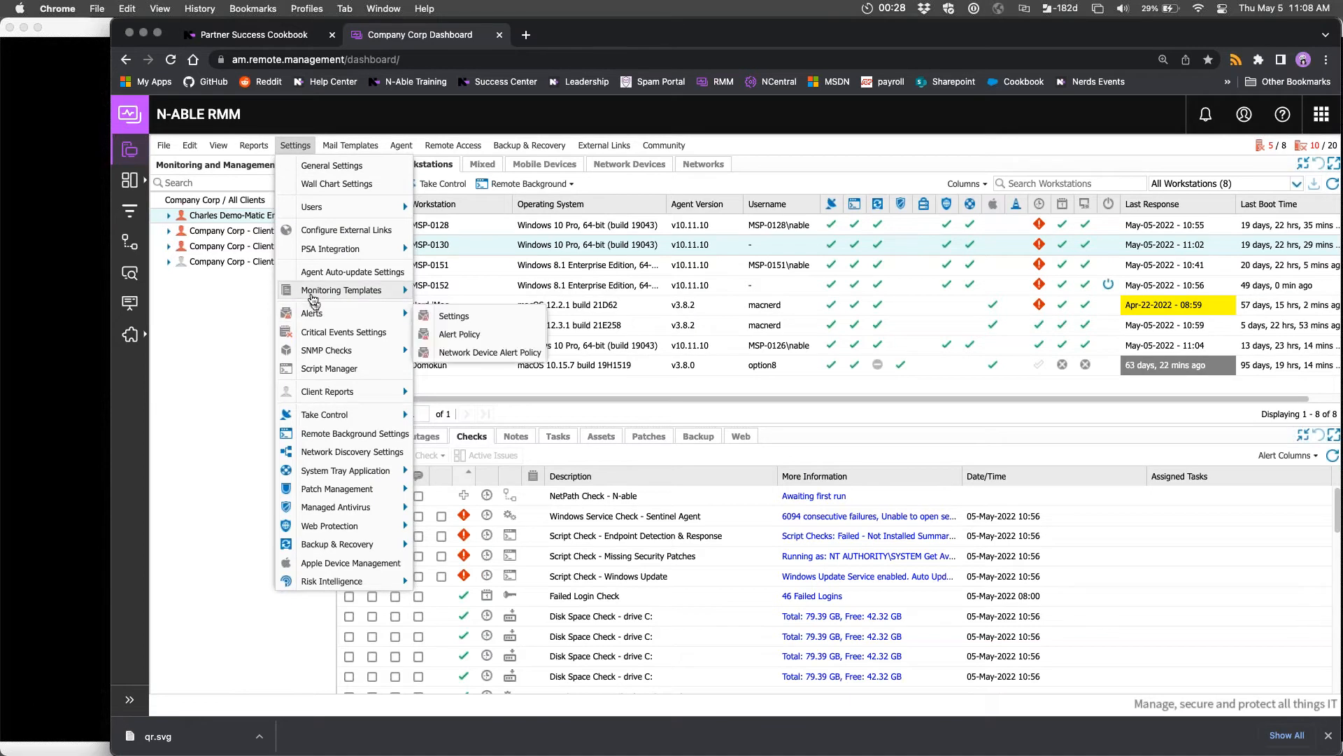
pyautogui.click(565, 389)
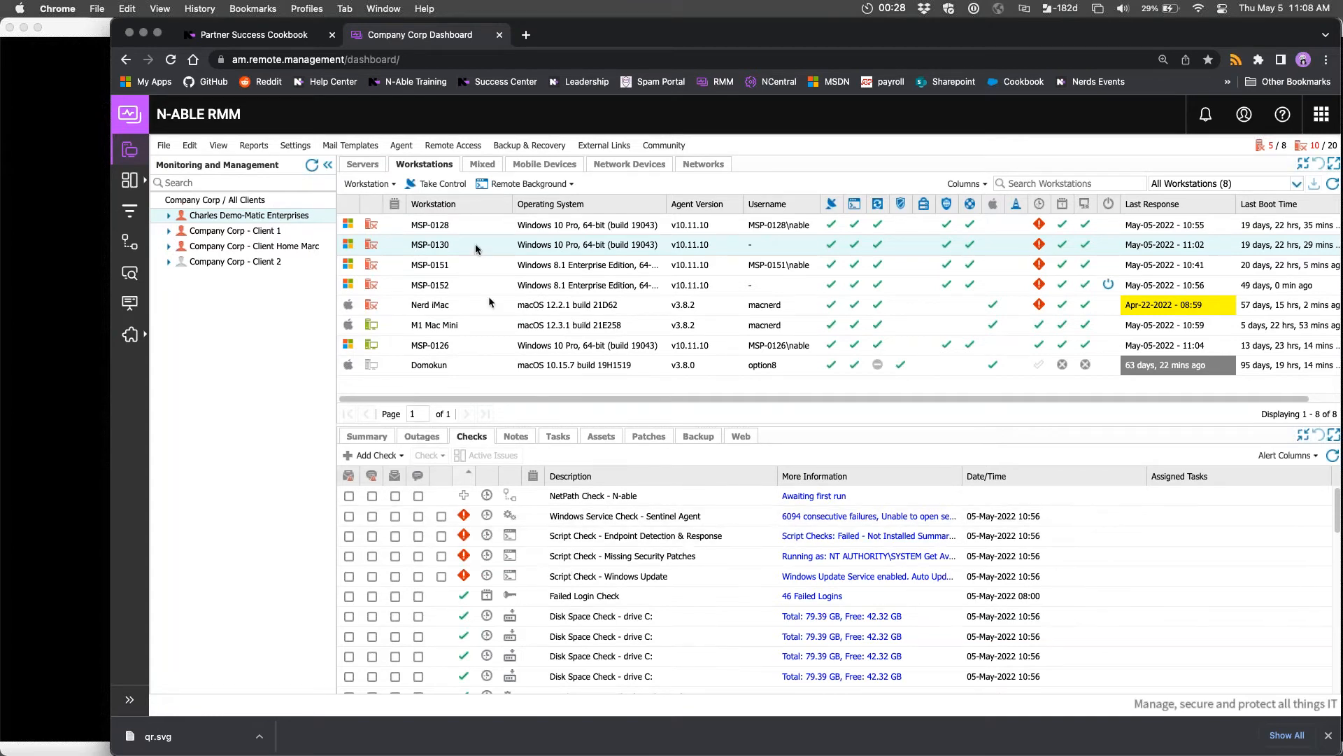
pyautogui.moveTo(543, 394)
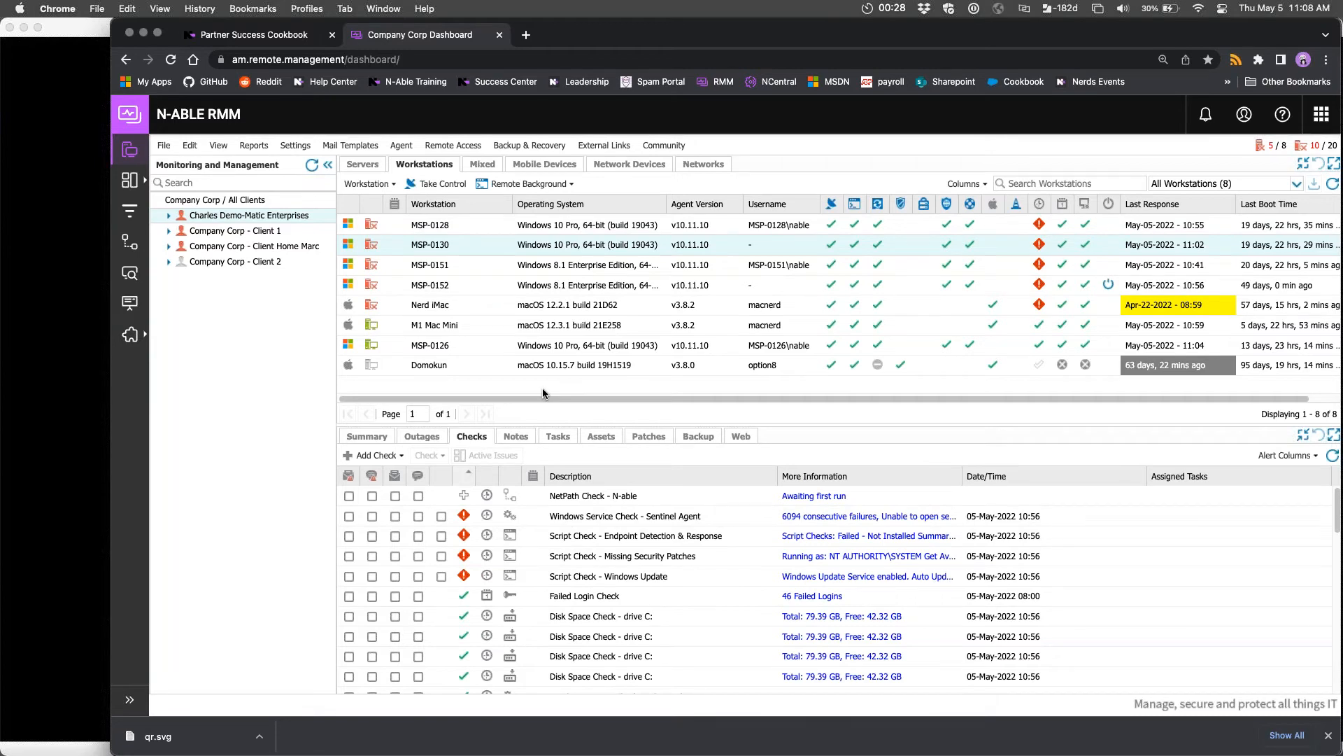
pyautogui.moveTo(517, 424)
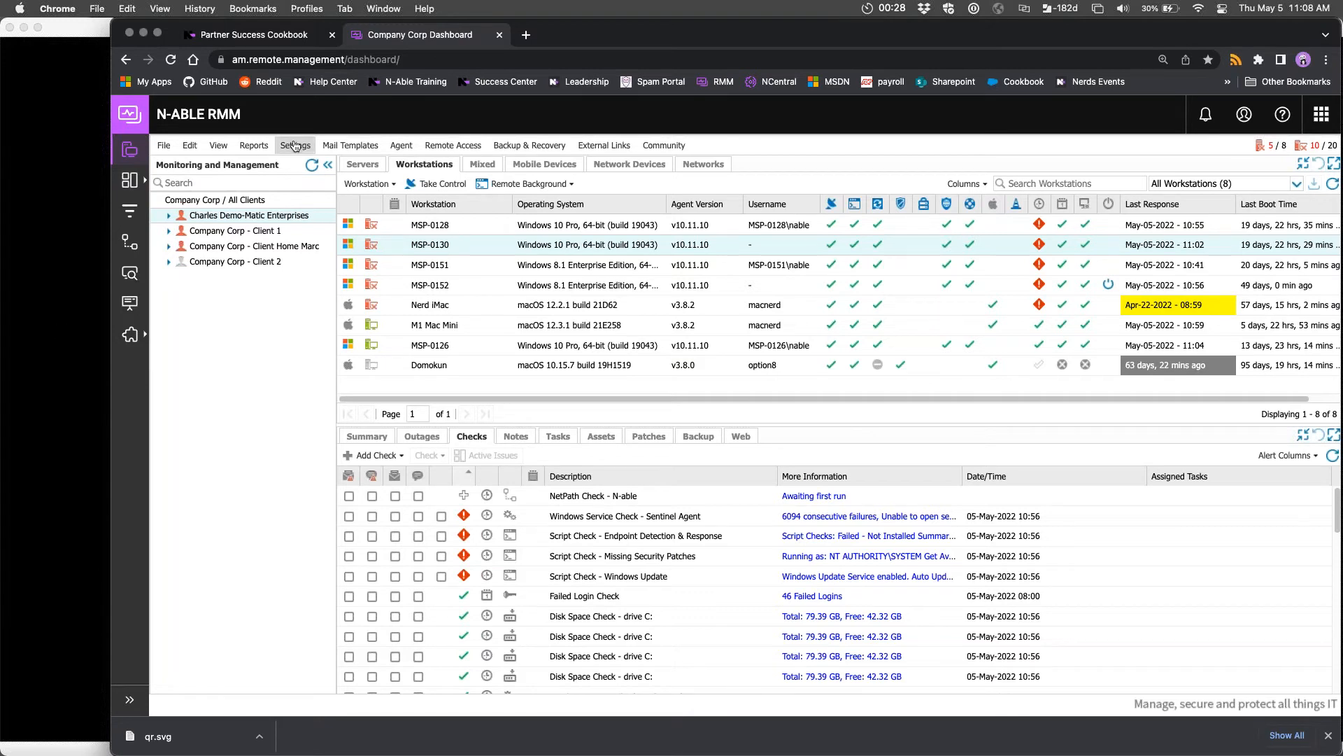
# Open Manage Templates from the Settings Monitoring Templates menu
pyautogui.click(295, 145)
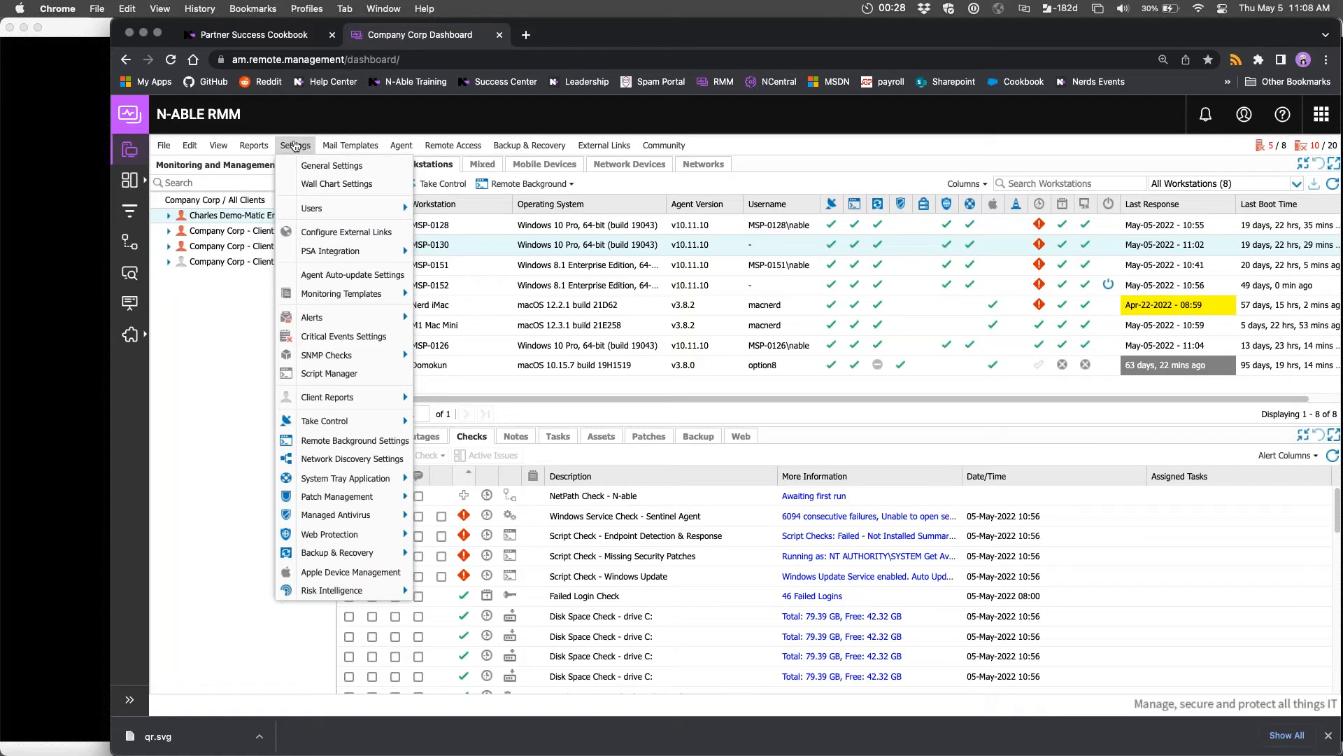
pyautogui.moveTo(341, 293)
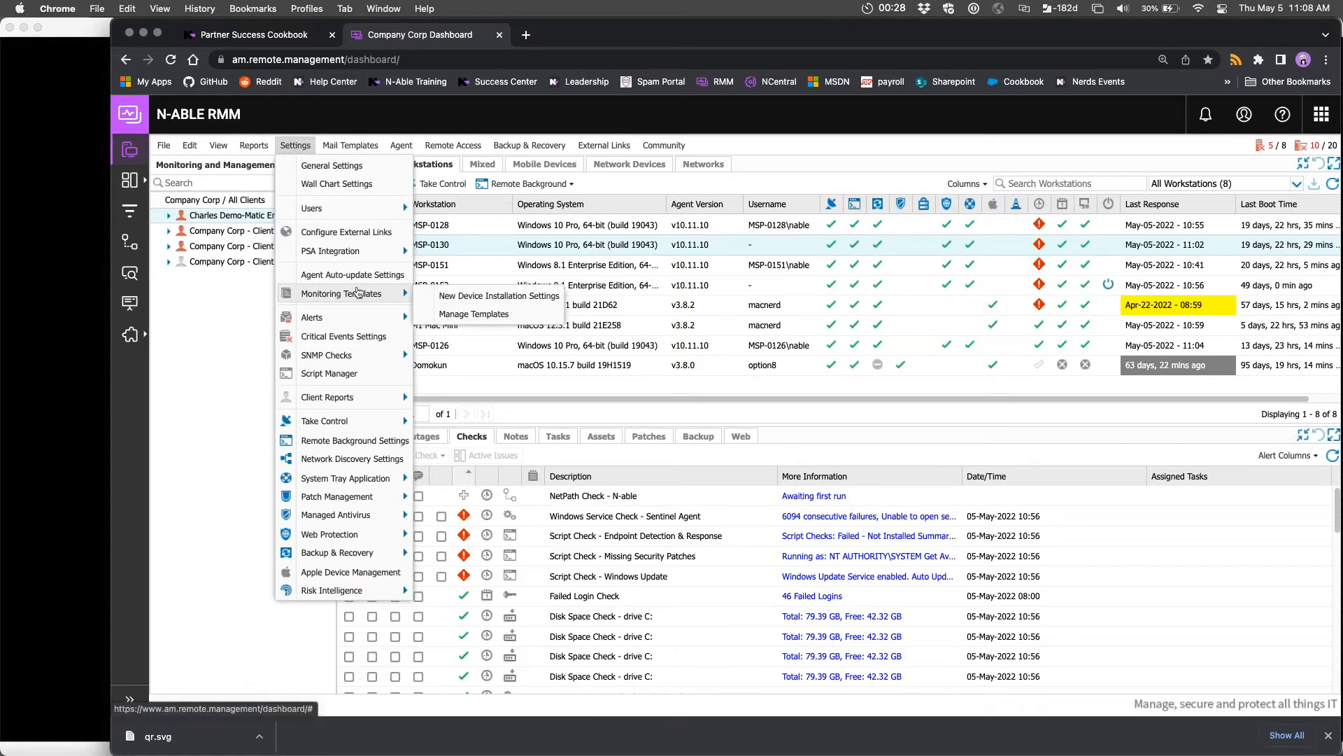
pyautogui.click(472, 313)
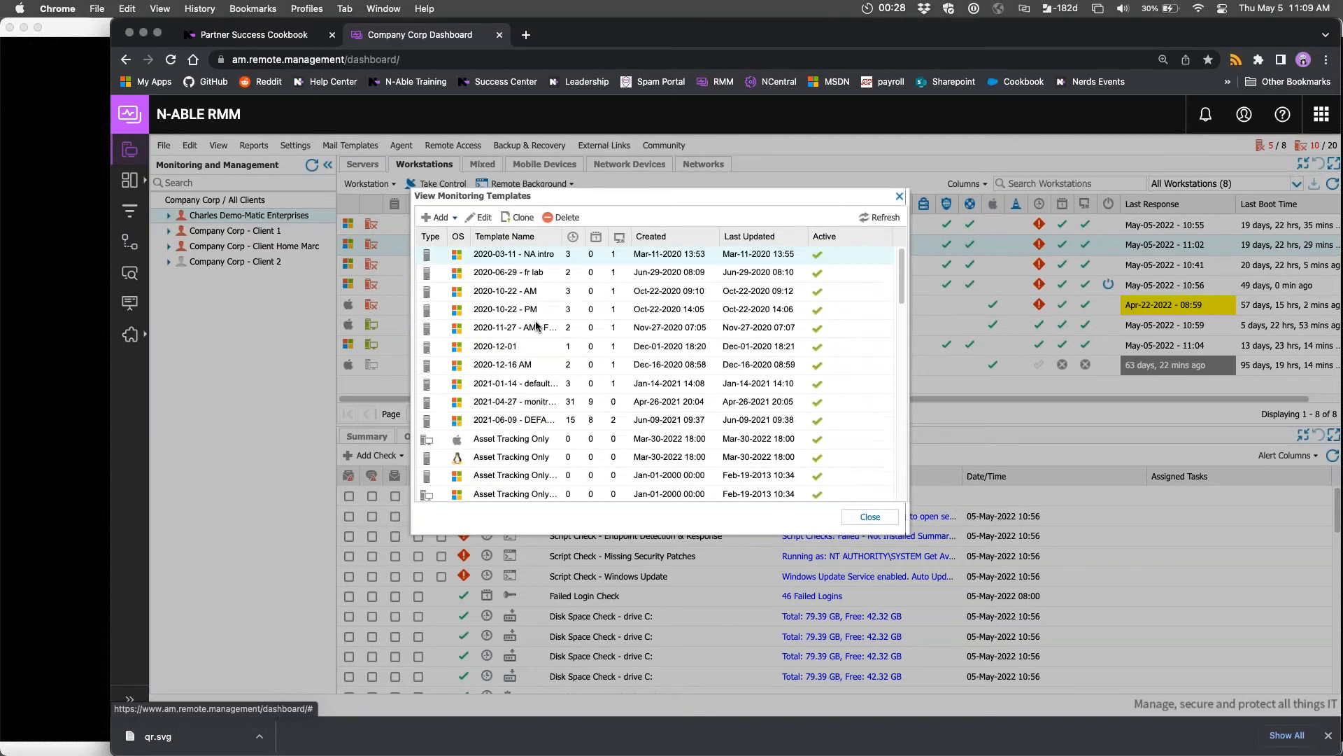
# Enlarge the View Monitoring Templates window and scroll down to the CM and default templates
pyautogui.click(514, 328)
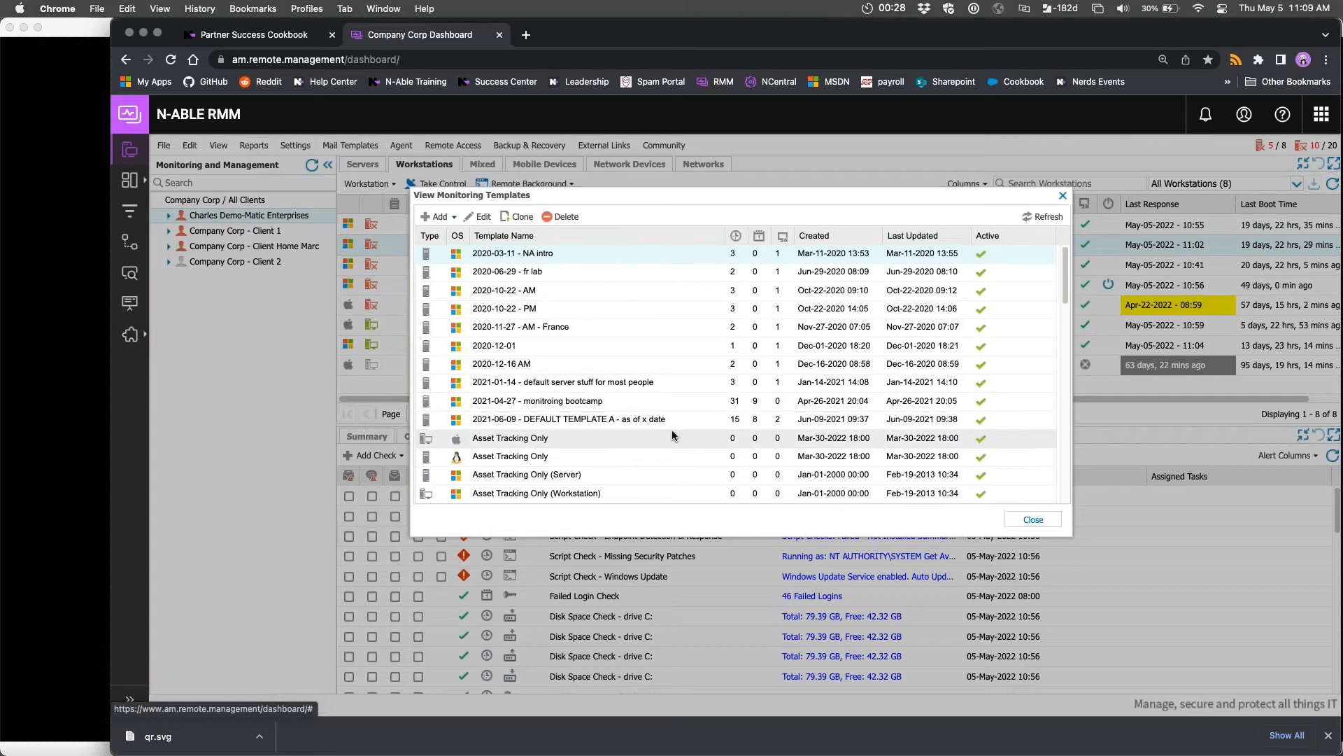
pyautogui.scroll(-3)
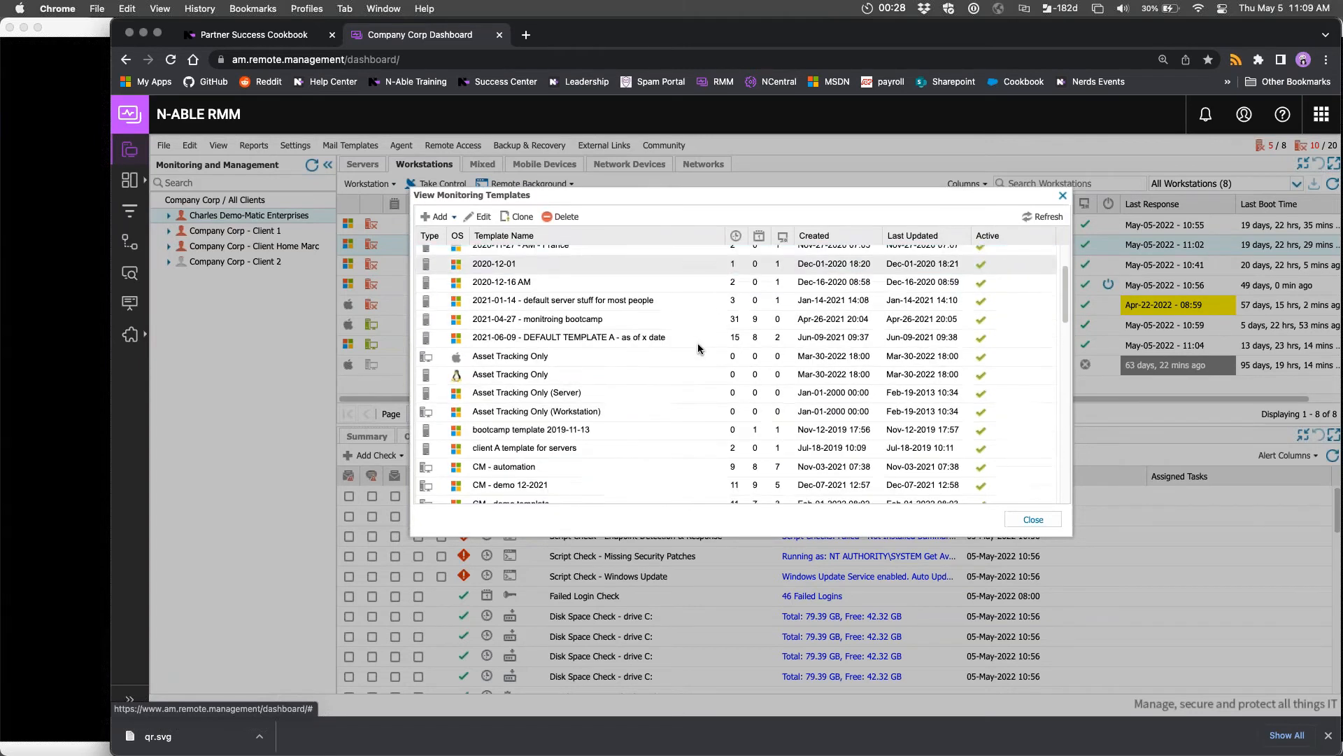
pyautogui.click(781, 236)
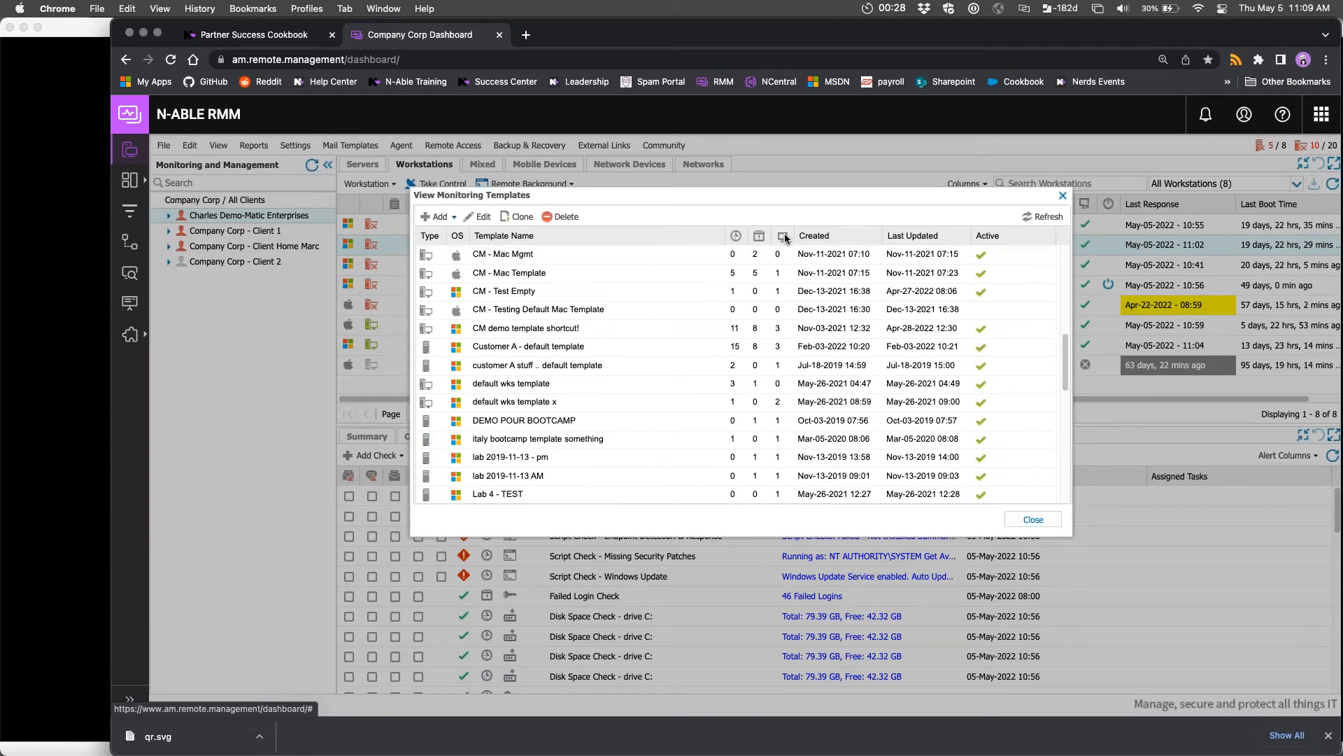
pyautogui.scroll(-3)
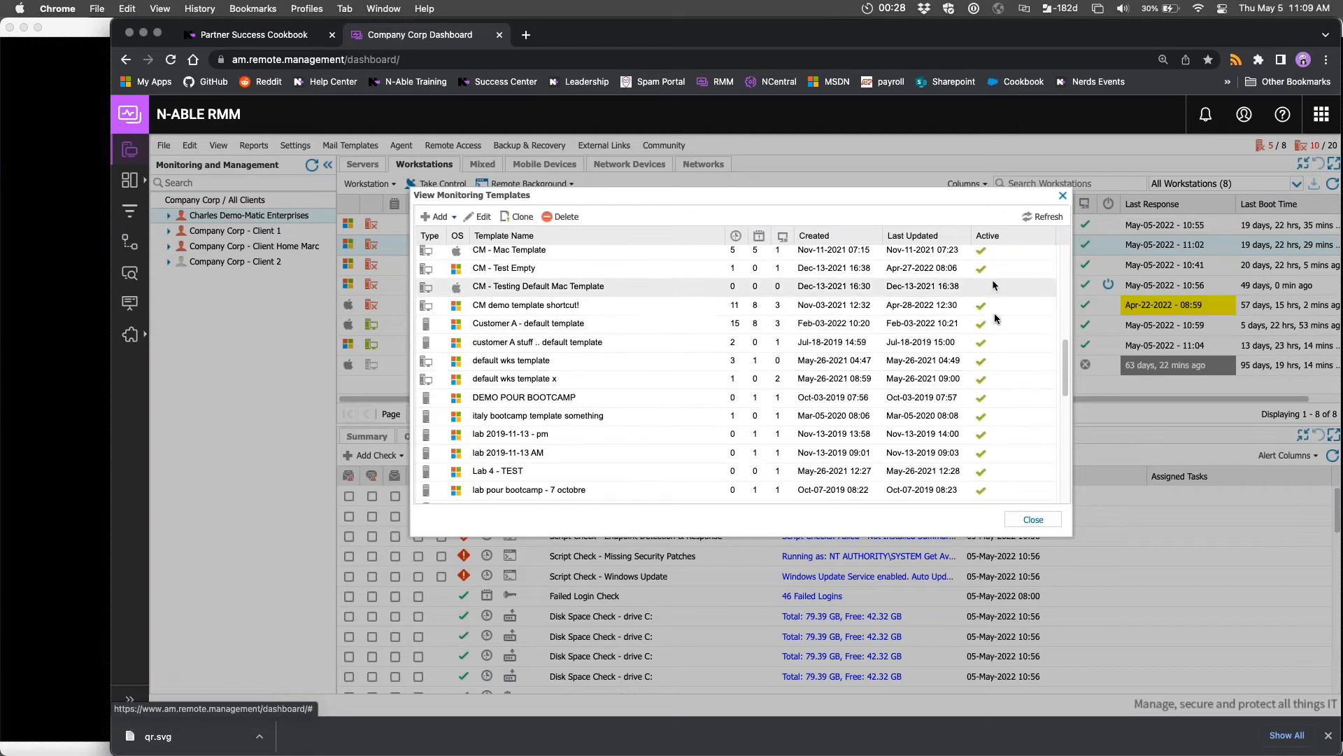
pyautogui.scroll(-3)
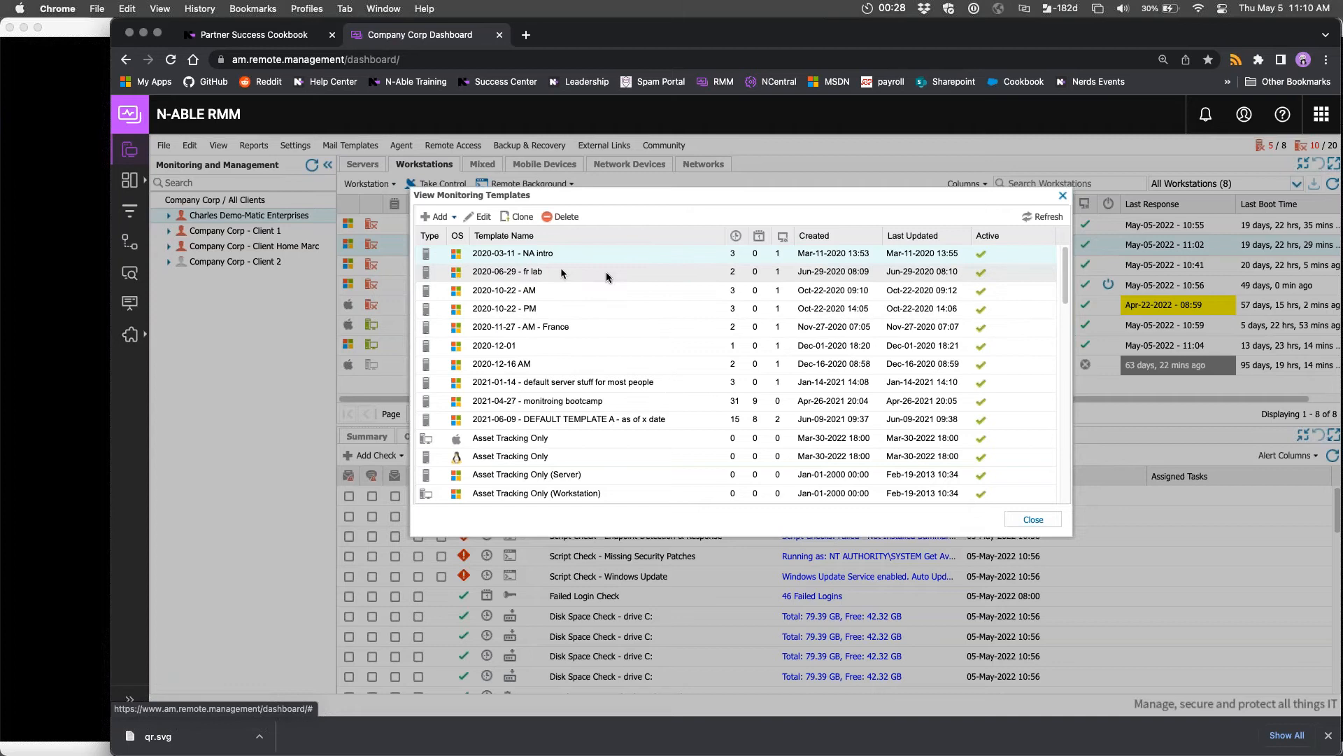
pyautogui.scroll(-3)
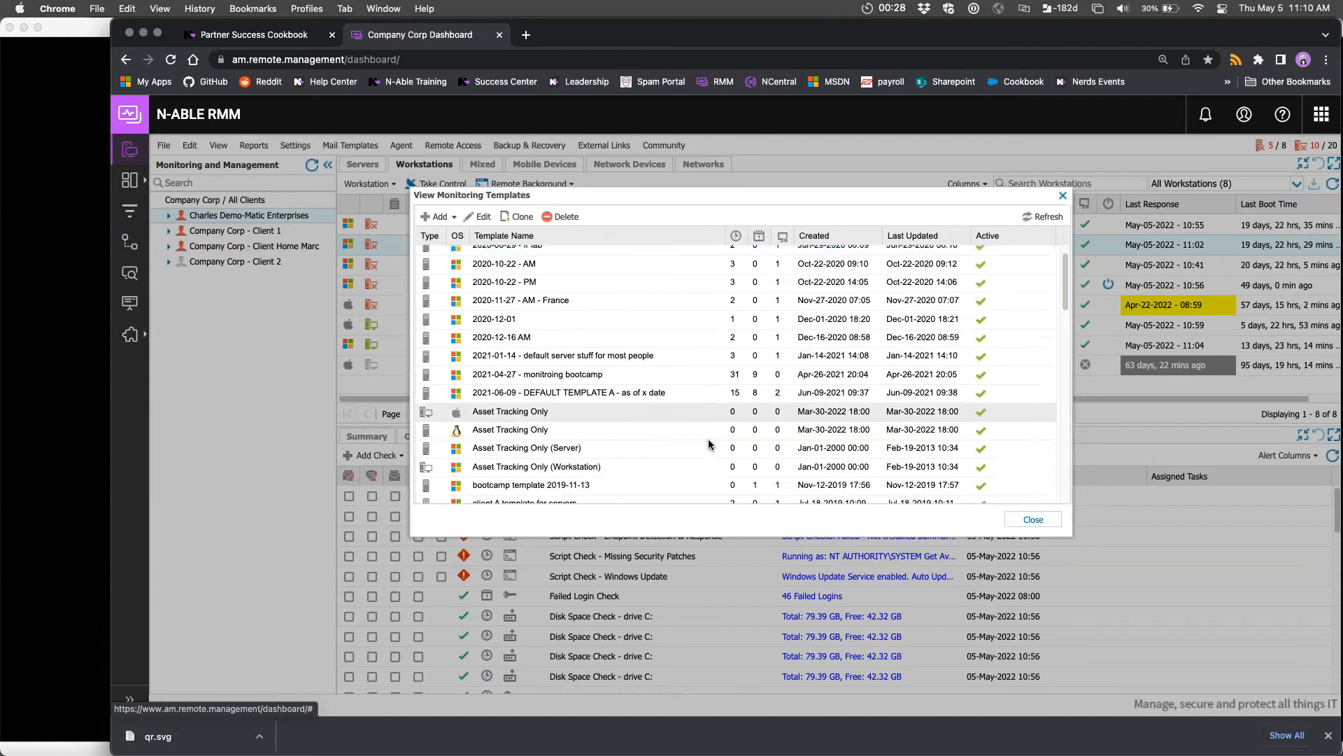
pyautogui.scroll(-3)
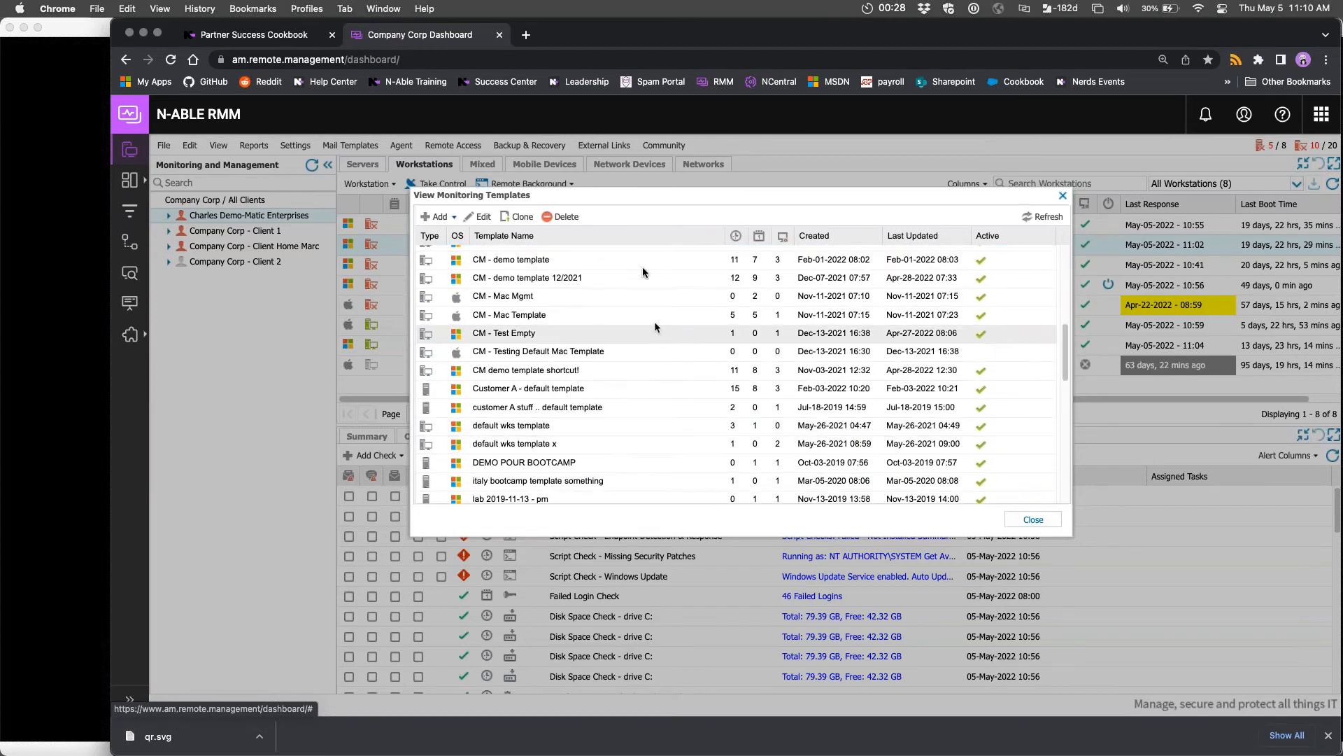
# Inspect the CM - Mac Mgmt and CM - Mac Template editors, closing each
pyautogui.click(542, 295)
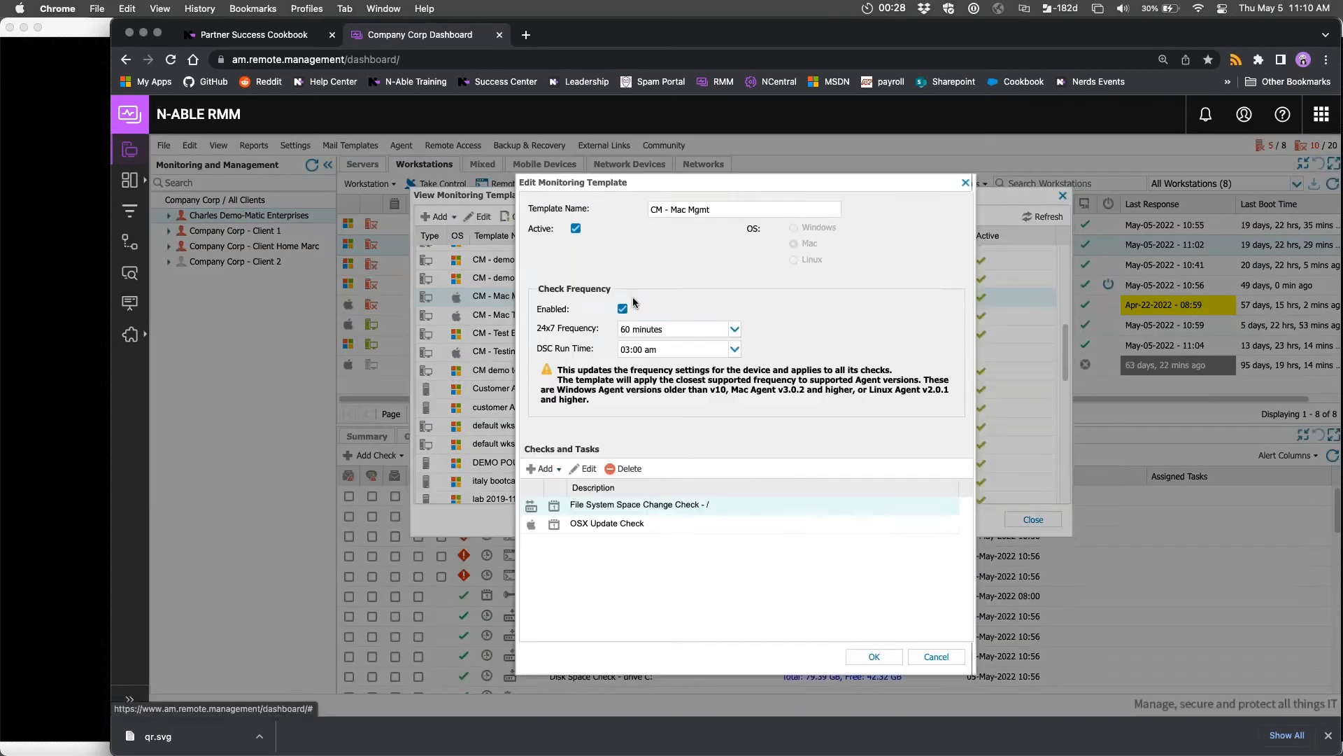
pyautogui.moveTo(683, 527)
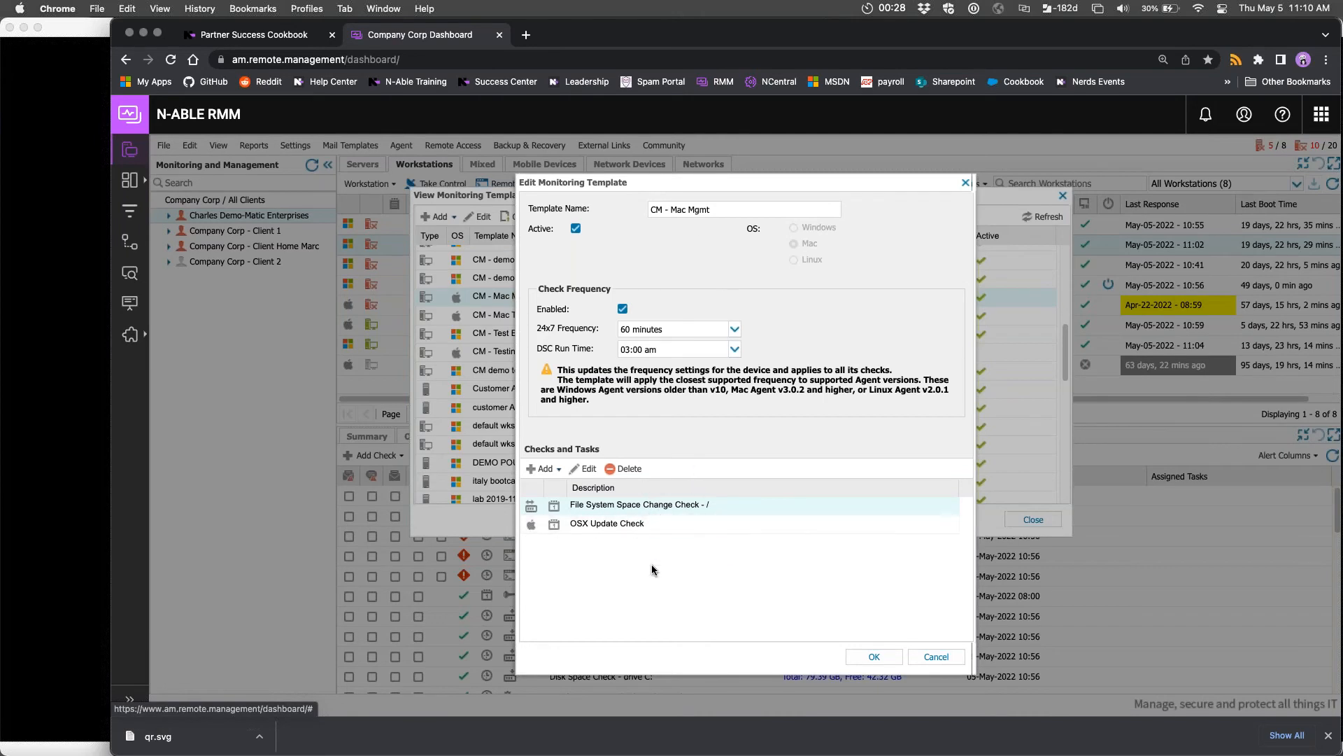
pyautogui.moveTo(965, 188)
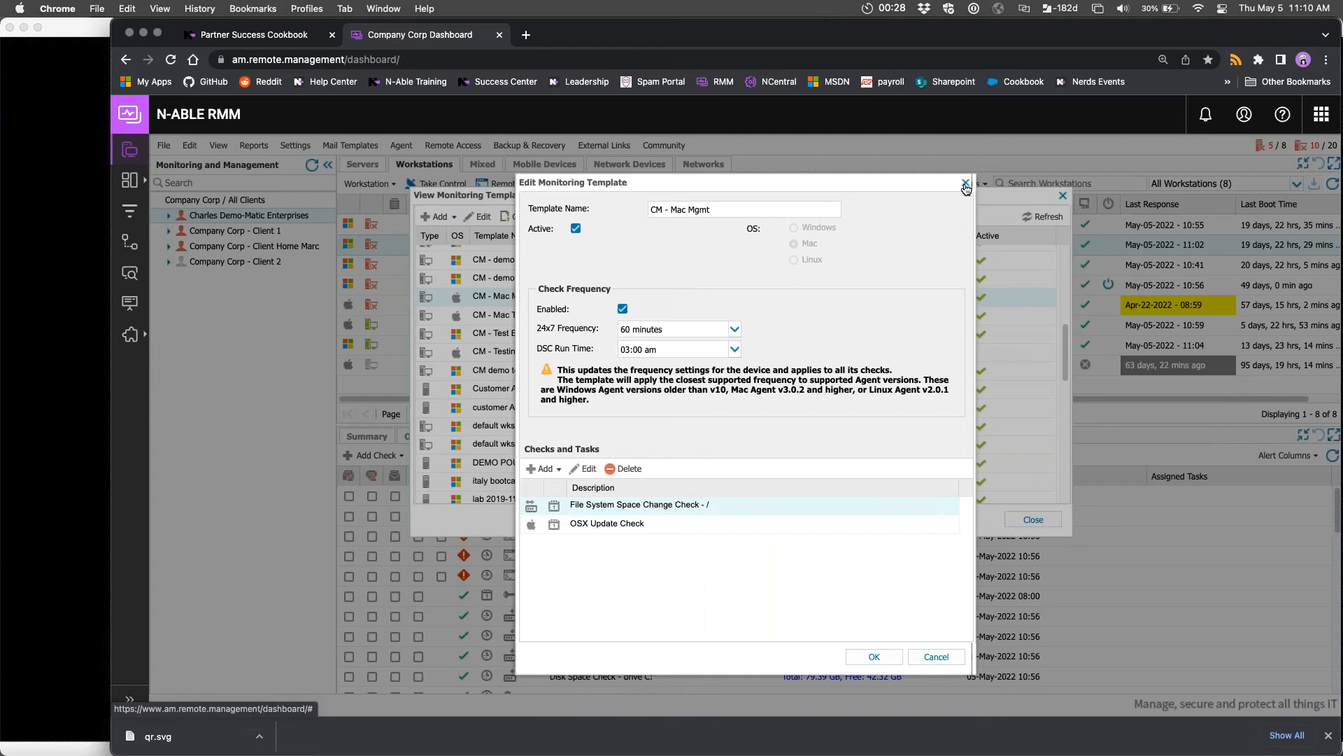
pyautogui.click(965, 185)
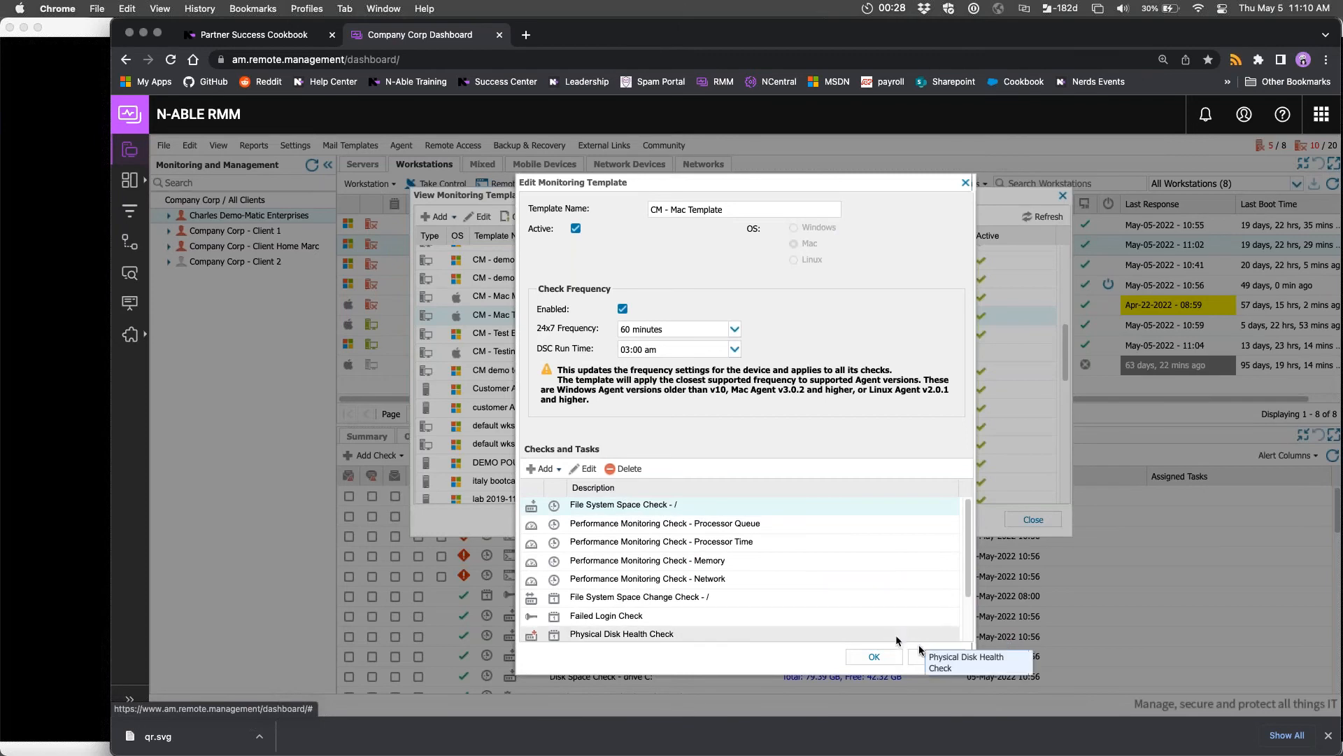
pyautogui.click(873, 656)
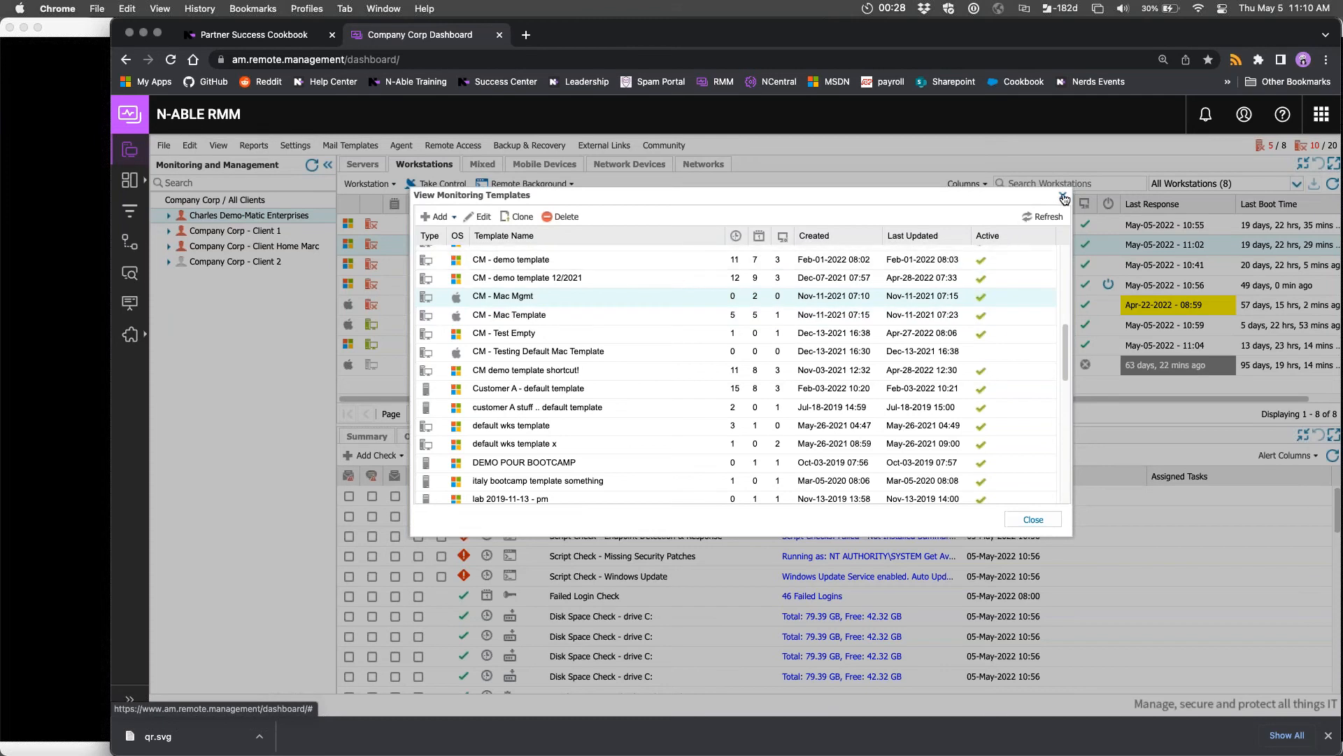
# Close the templates list and start applying monitoring templates to the M1 Mac Mini
pyautogui.click(1031, 519)
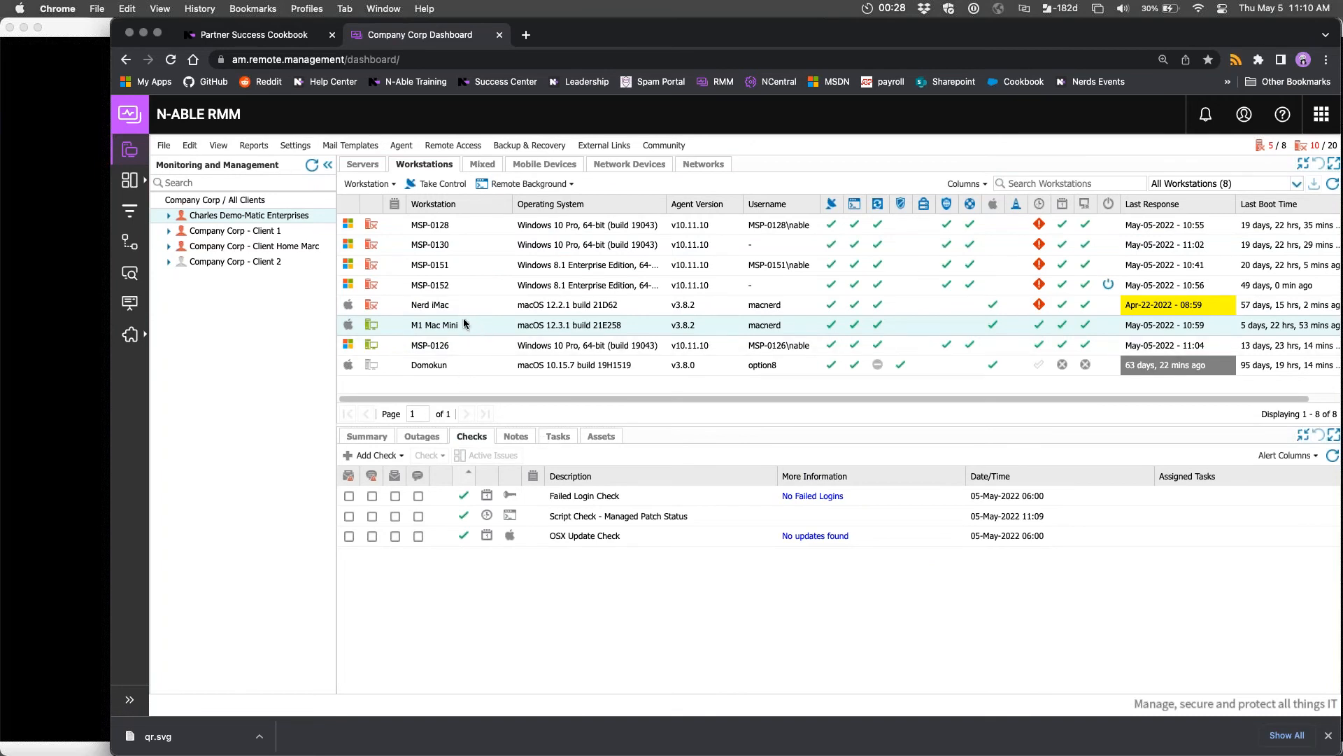
pyautogui.rightClick(434, 325)
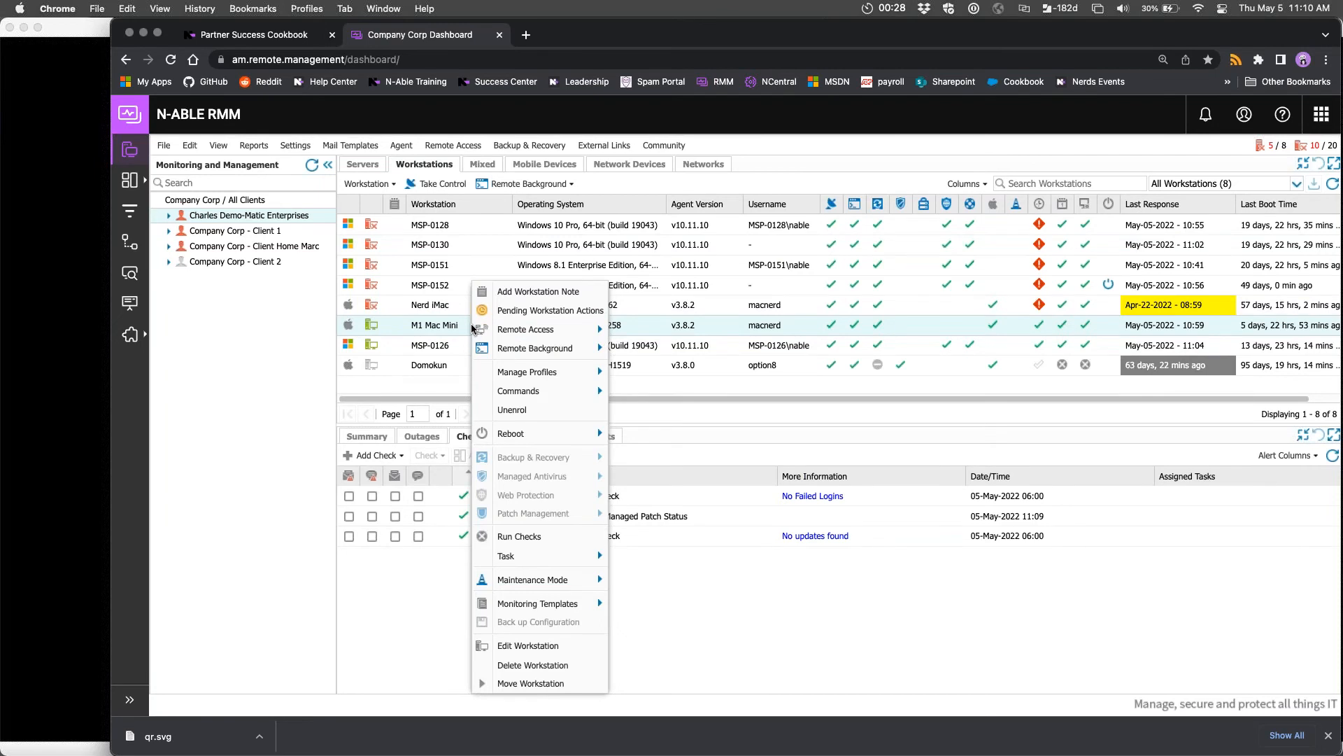
pyautogui.moveTo(526, 370)
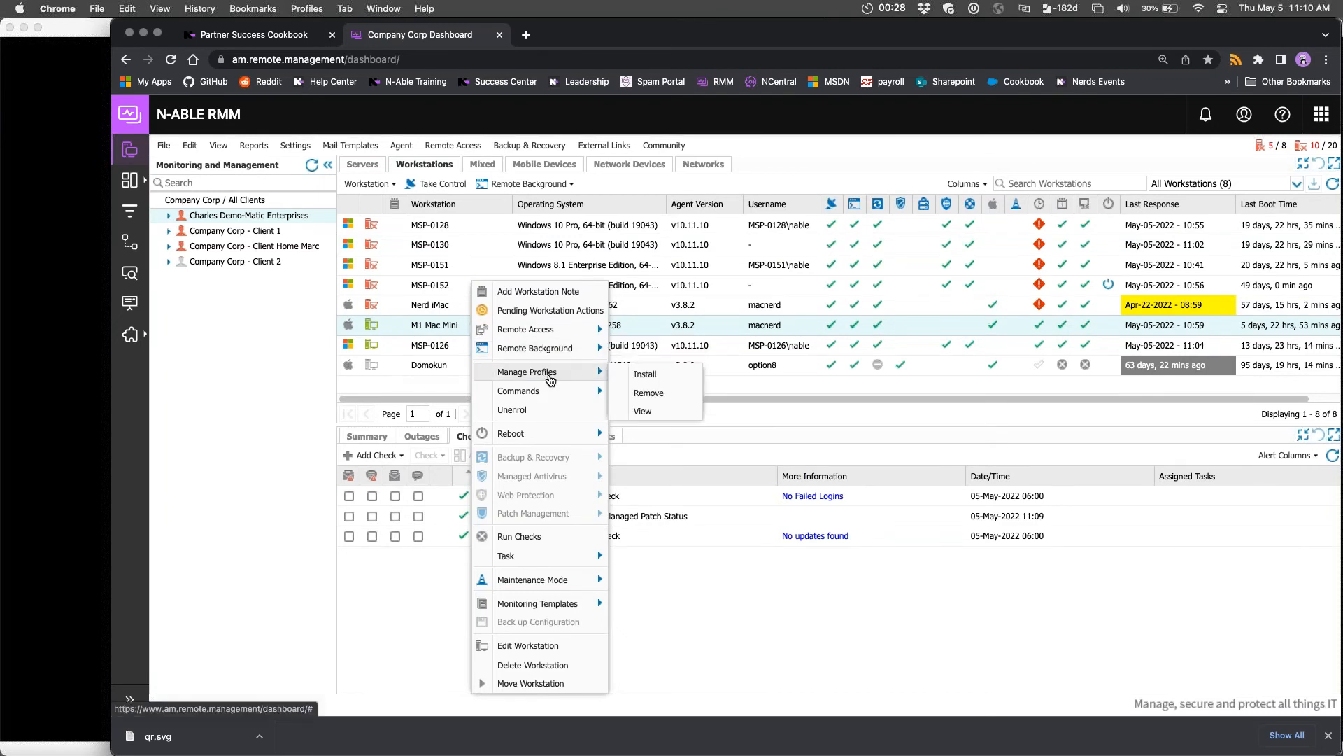
pyautogui.moveTo(550, 566)
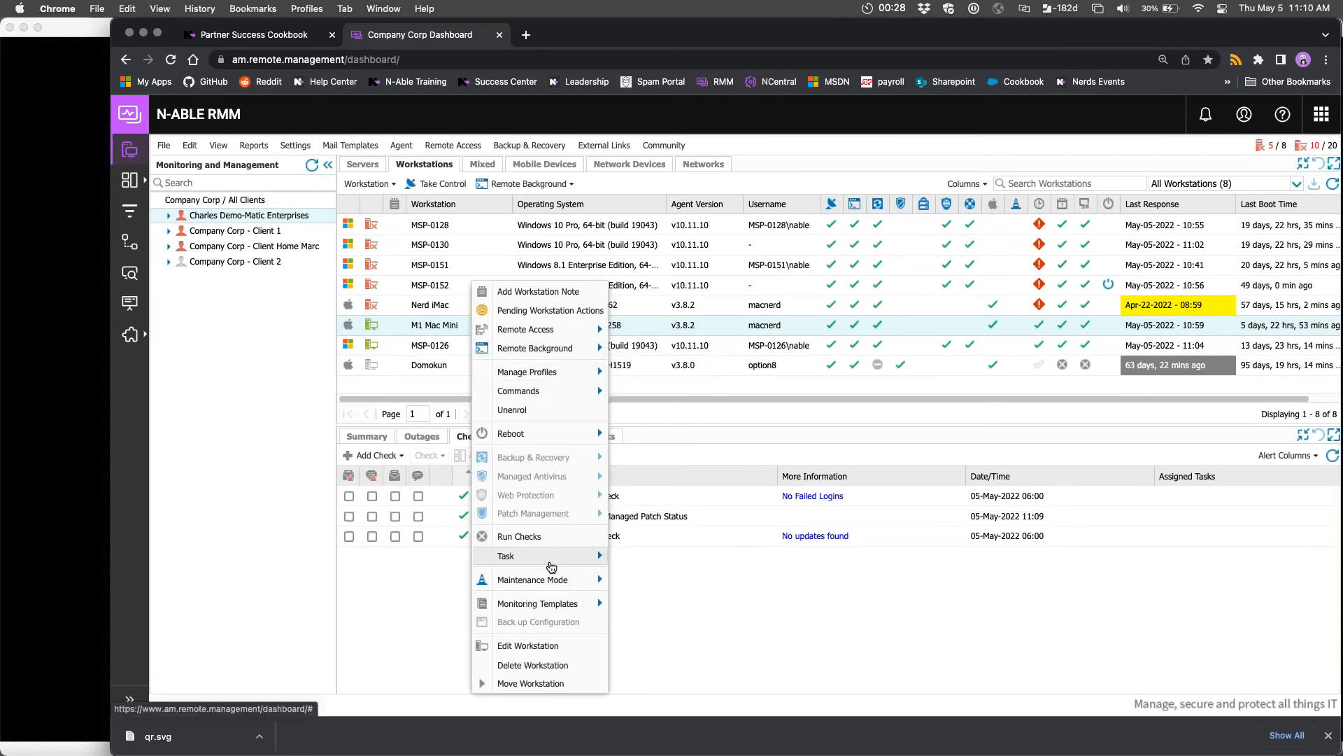
pyautogui.moveTo(538, 603)
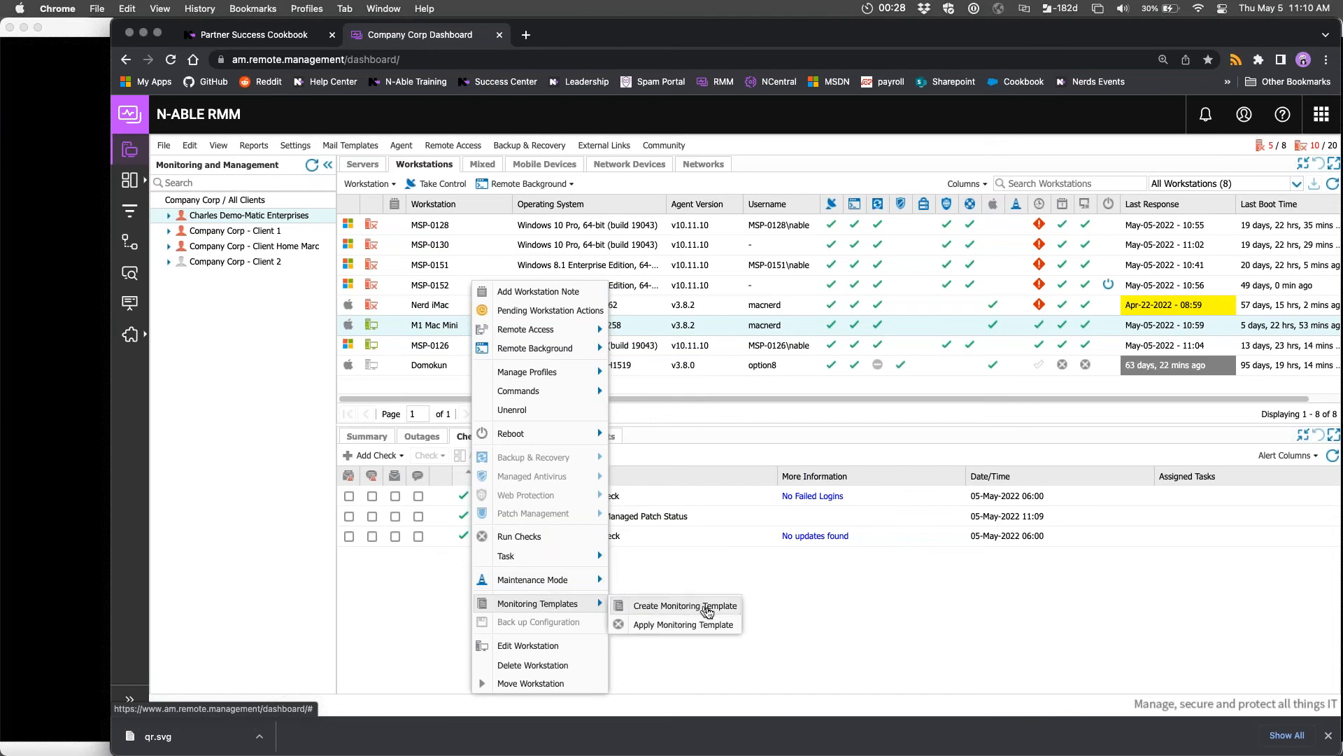
pyautogui.click(683, 623)
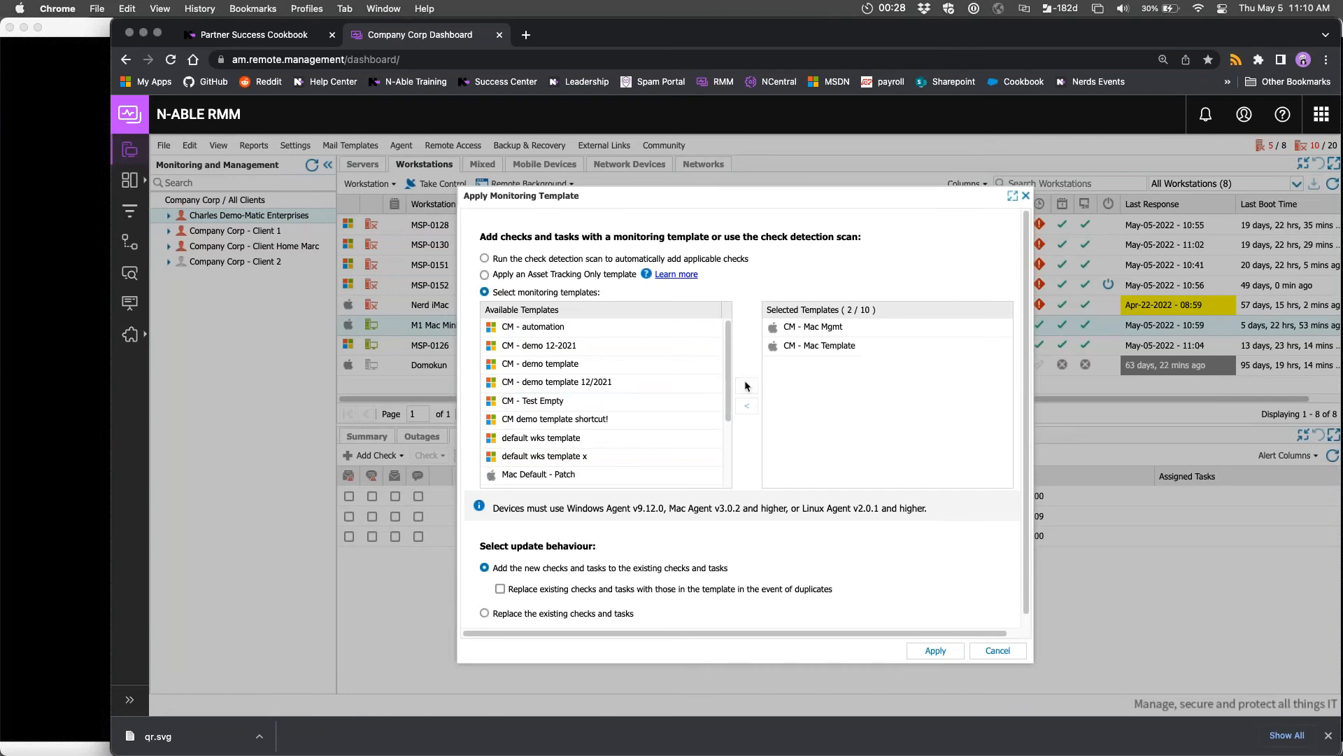
# Apply both Mac templates with 'Replace the existing checks and tasks' and confirm the warning
pyautogui.click(500, 588)
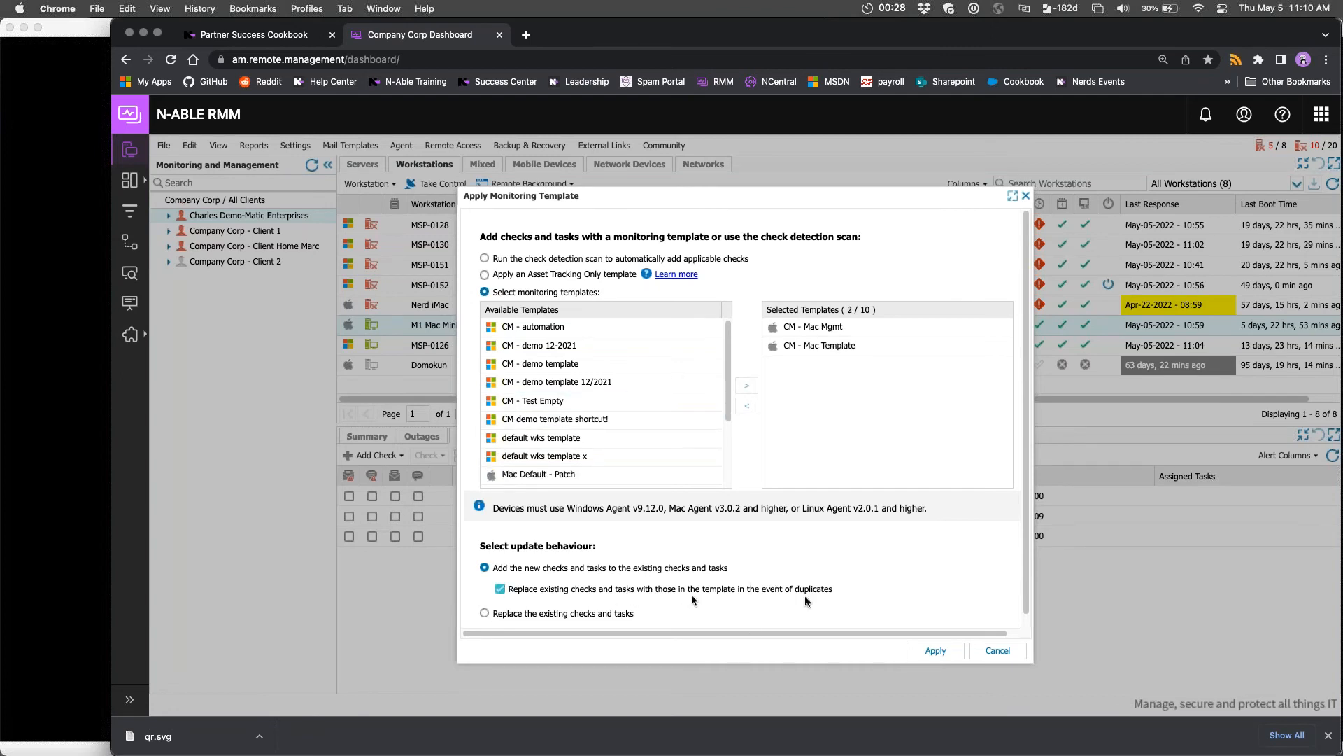
pyautogui.click(484, 601)
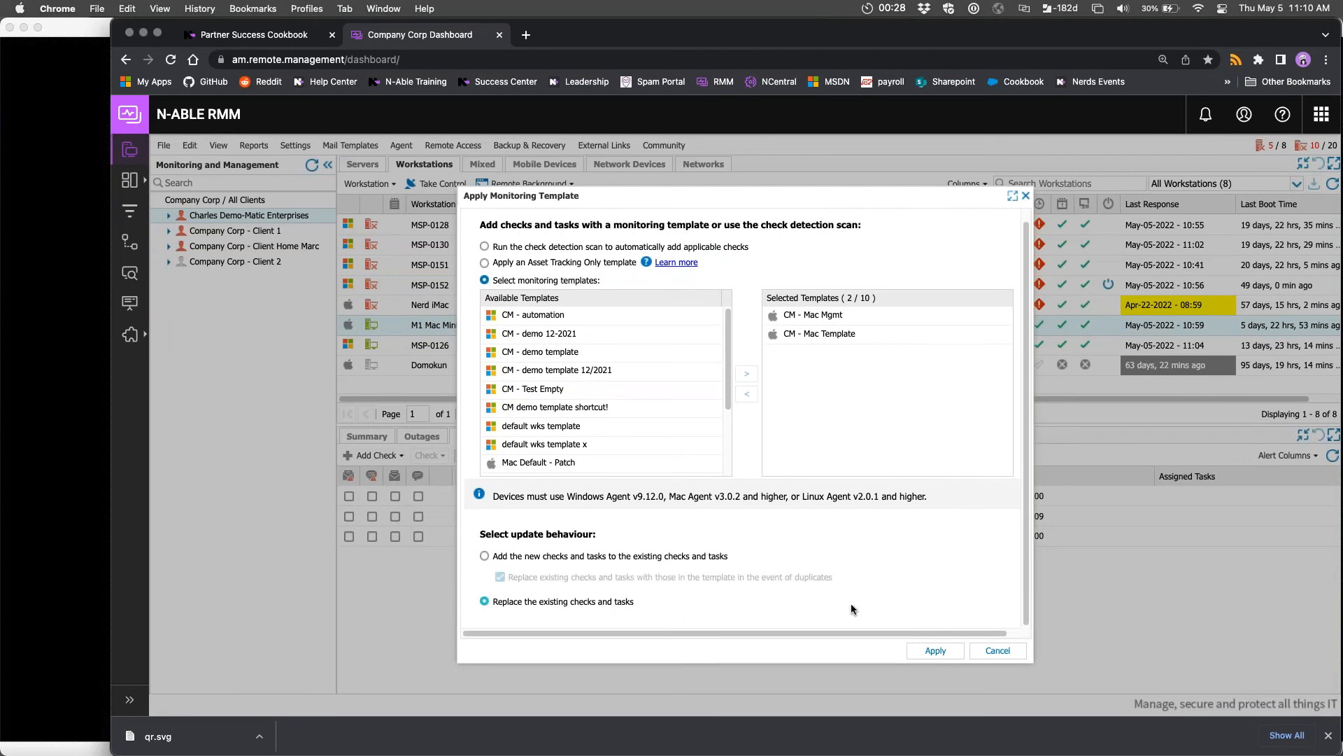
pyautogui.click(934, 650)
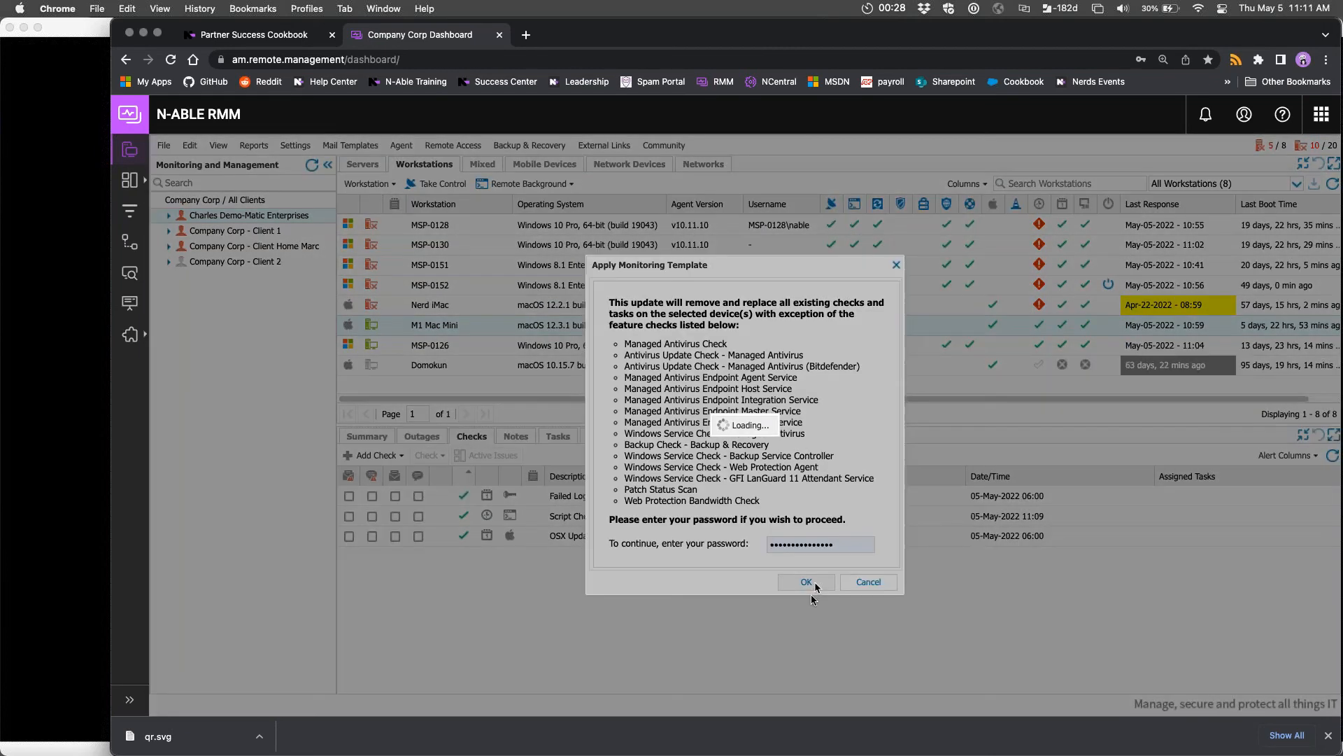
pyautogui.moveTo(589, 622)
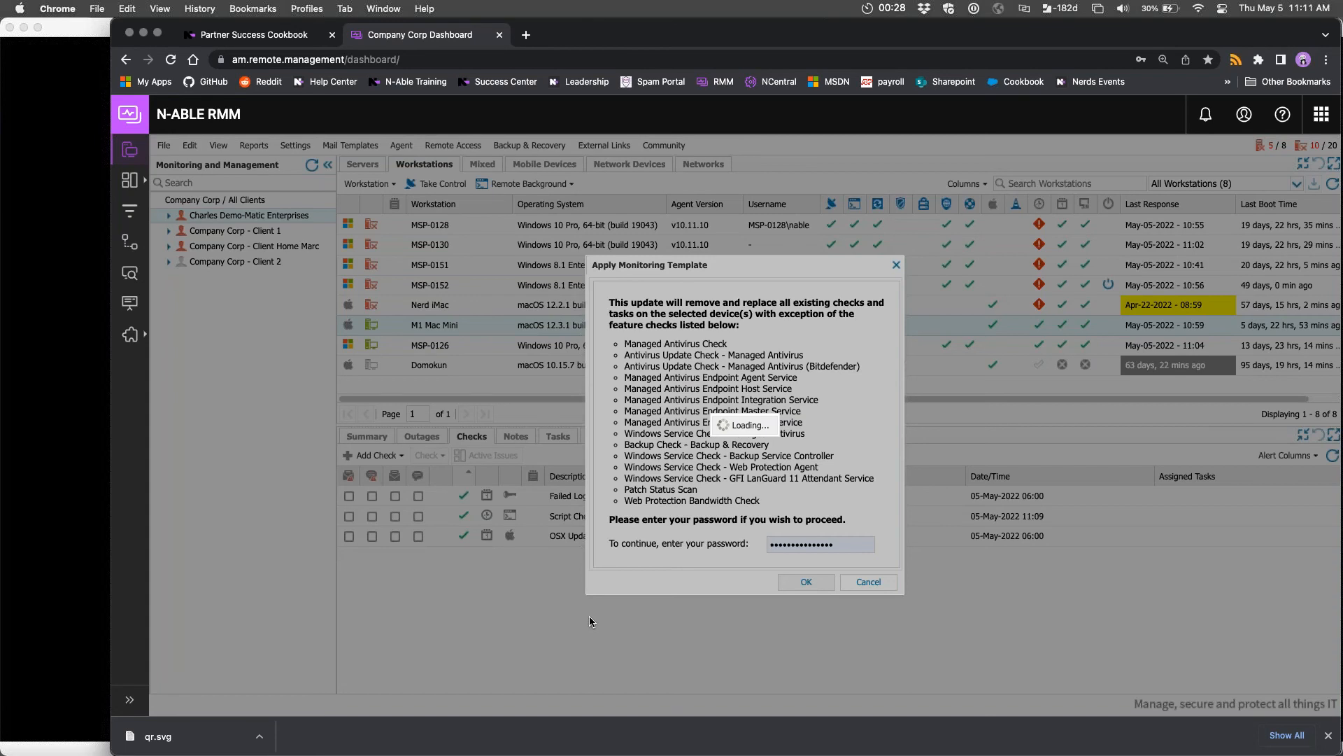
pyautogui.click(805, 581)
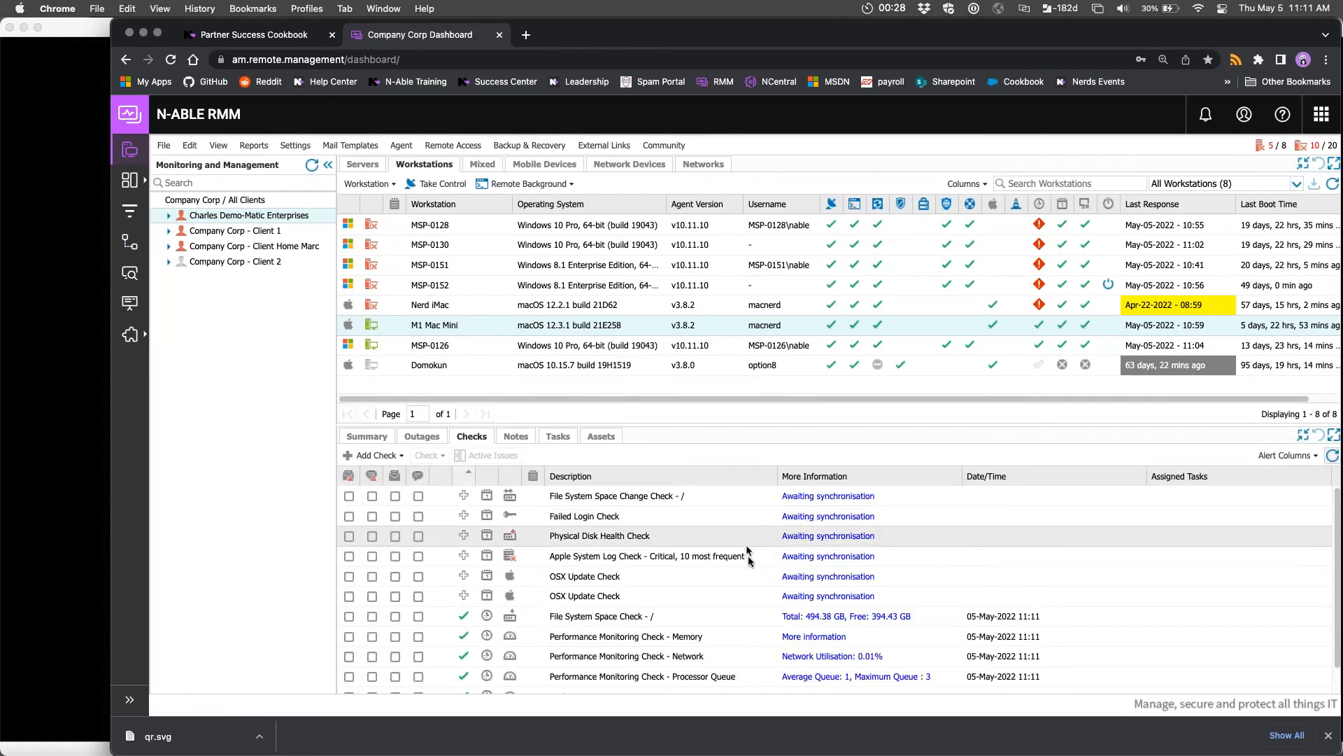
pyautogui.scroll(-3)
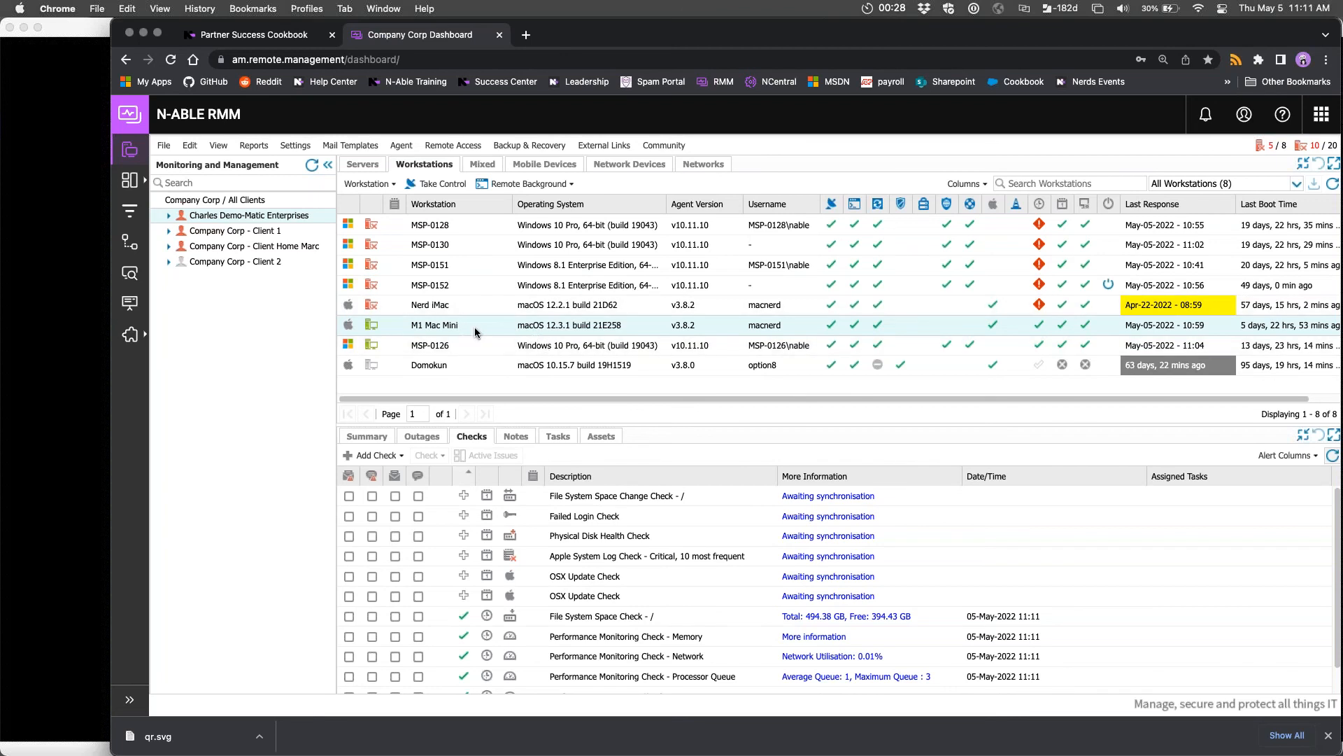
pyautogui.moveTo(681, 516)
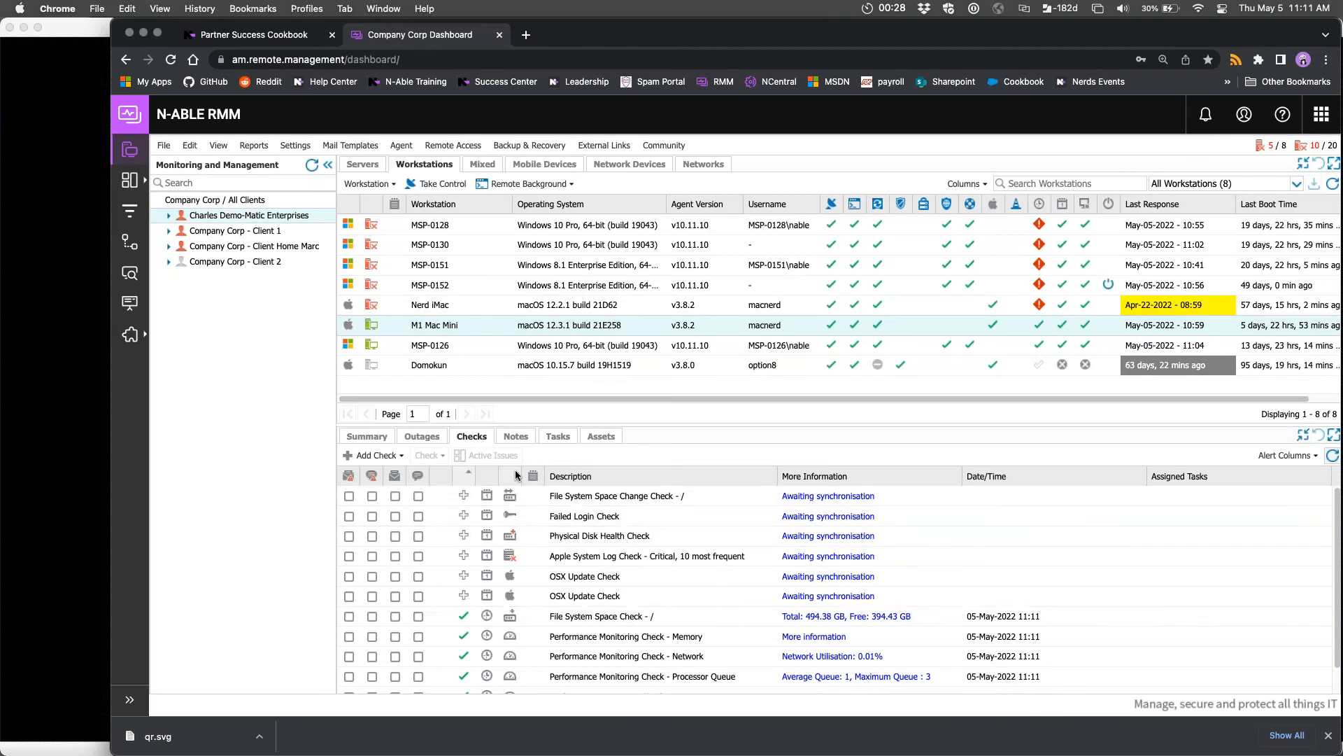
pyautogui.click(557, 436)
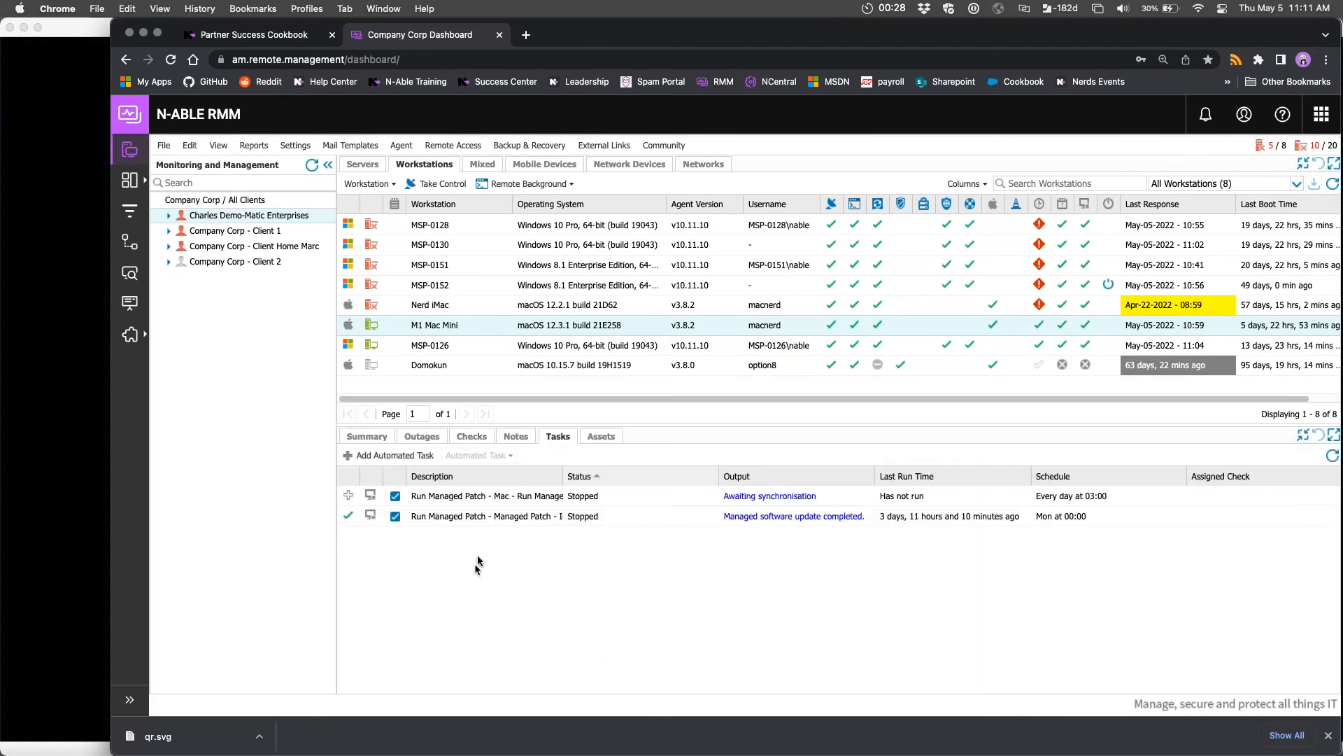
pyautogui.click(471, 436)
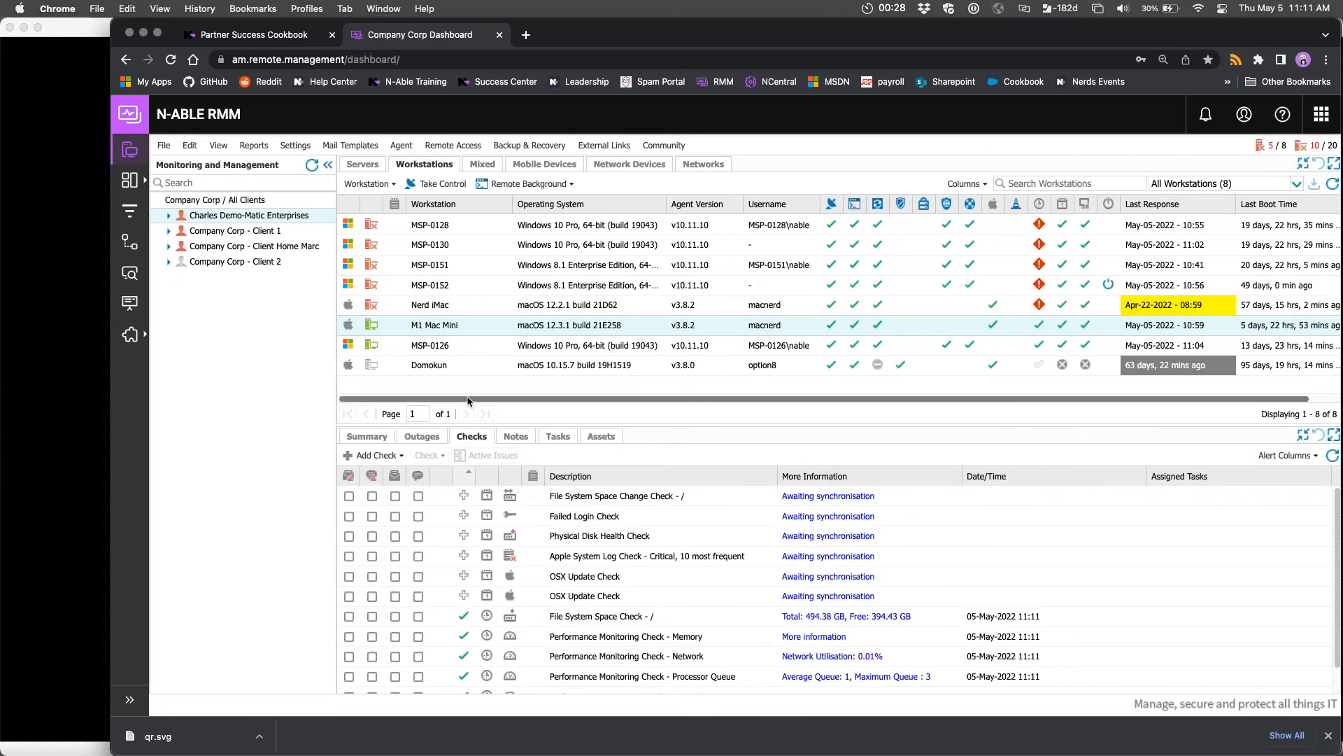
pyautogui.moveTo(492, 415)
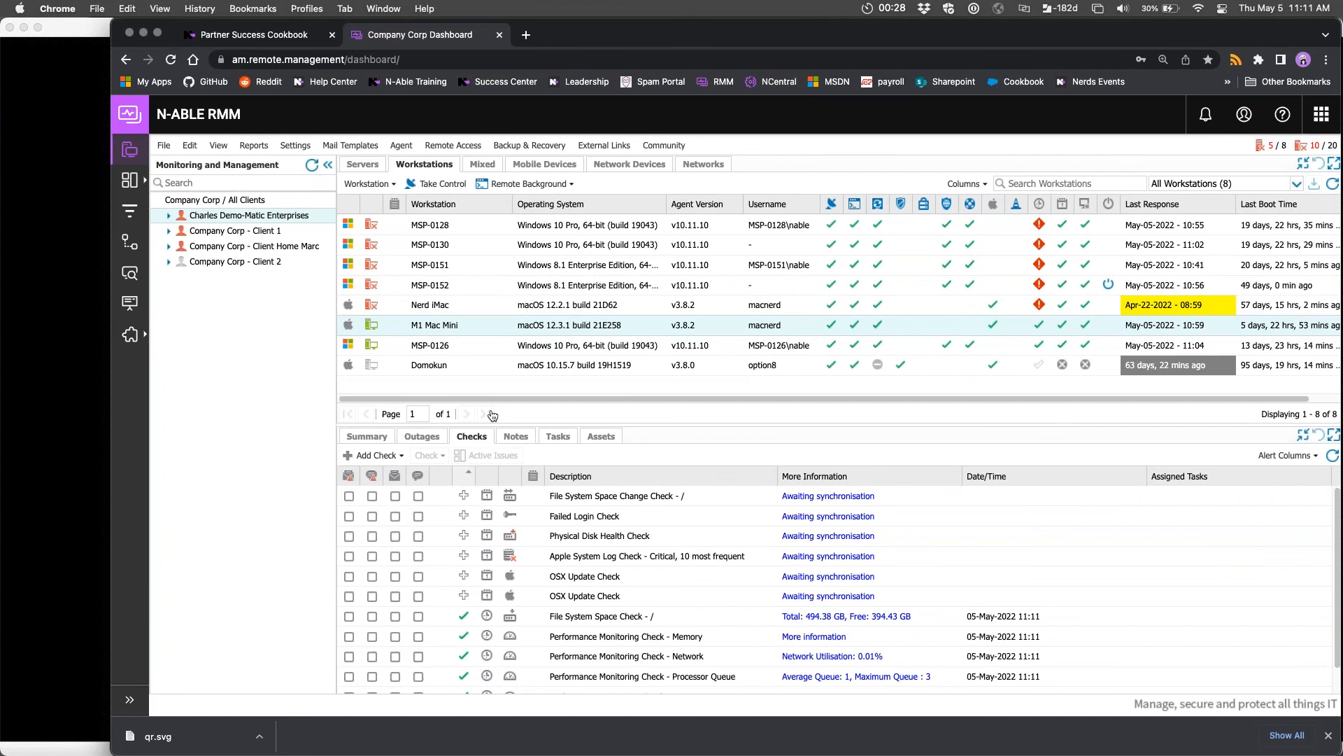
pyautogui.moveTo(572, 448)
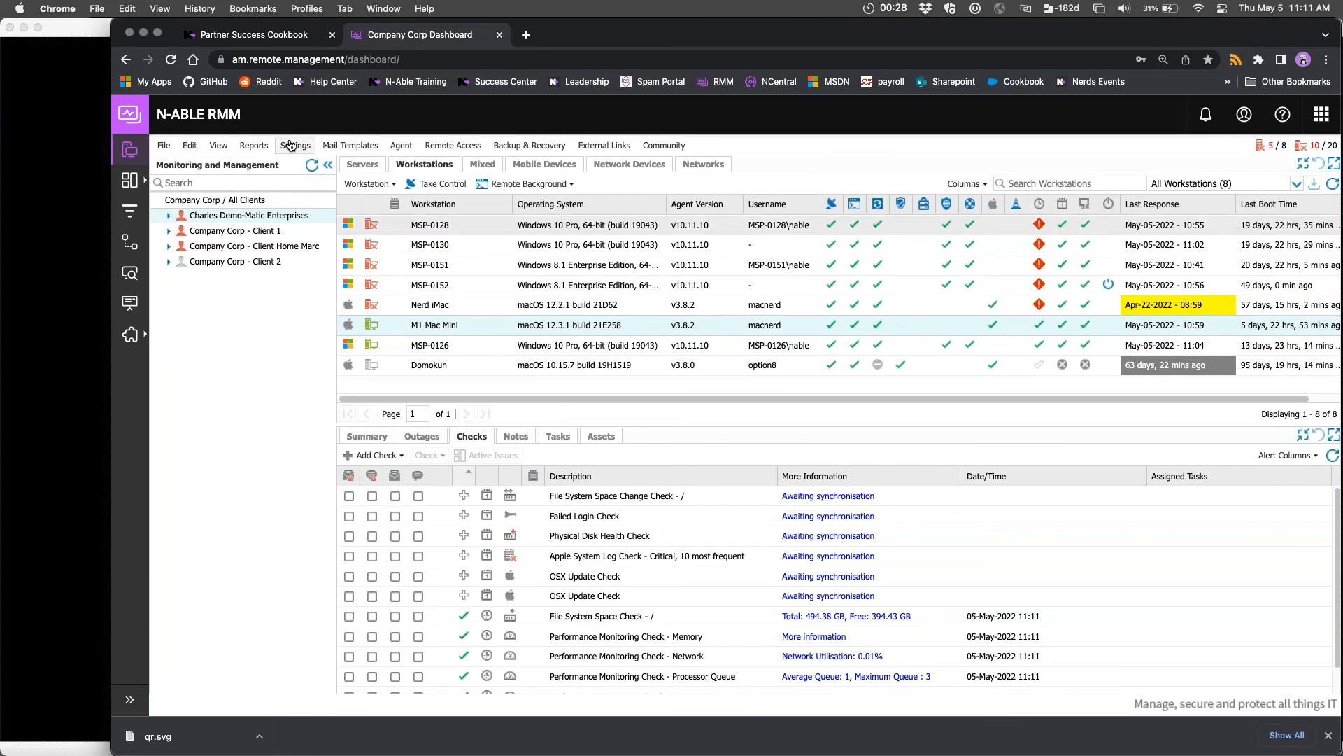
pyautogui.click(295, 145)
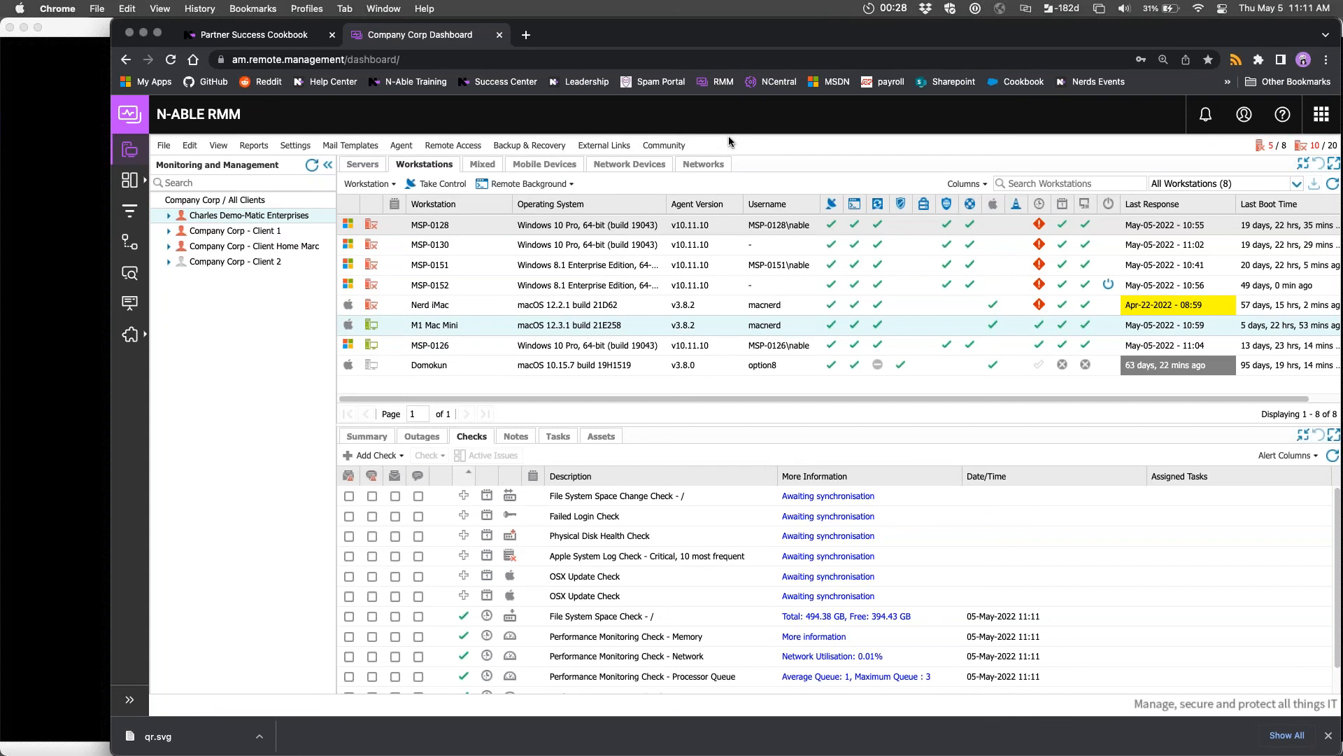
pyautogui.moveTo(711, 225)
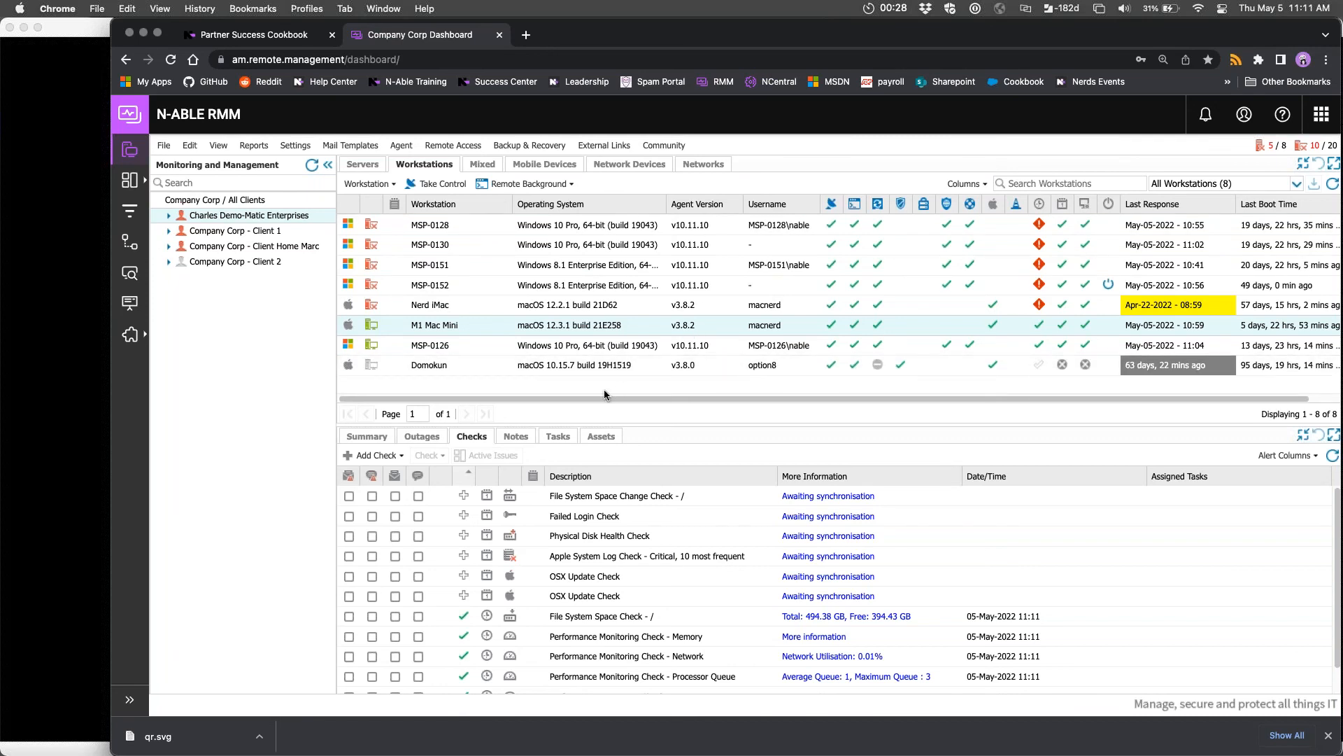
pyautogui.moveTo(477, 407)
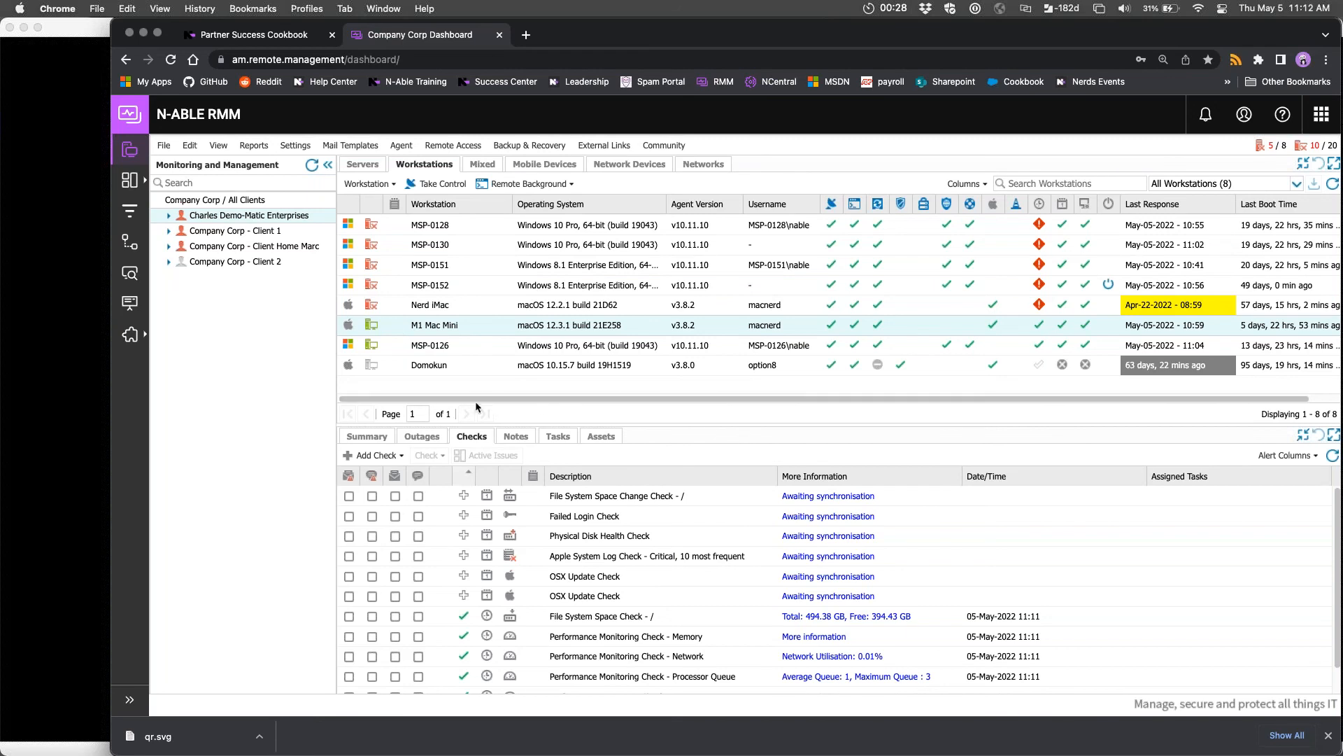